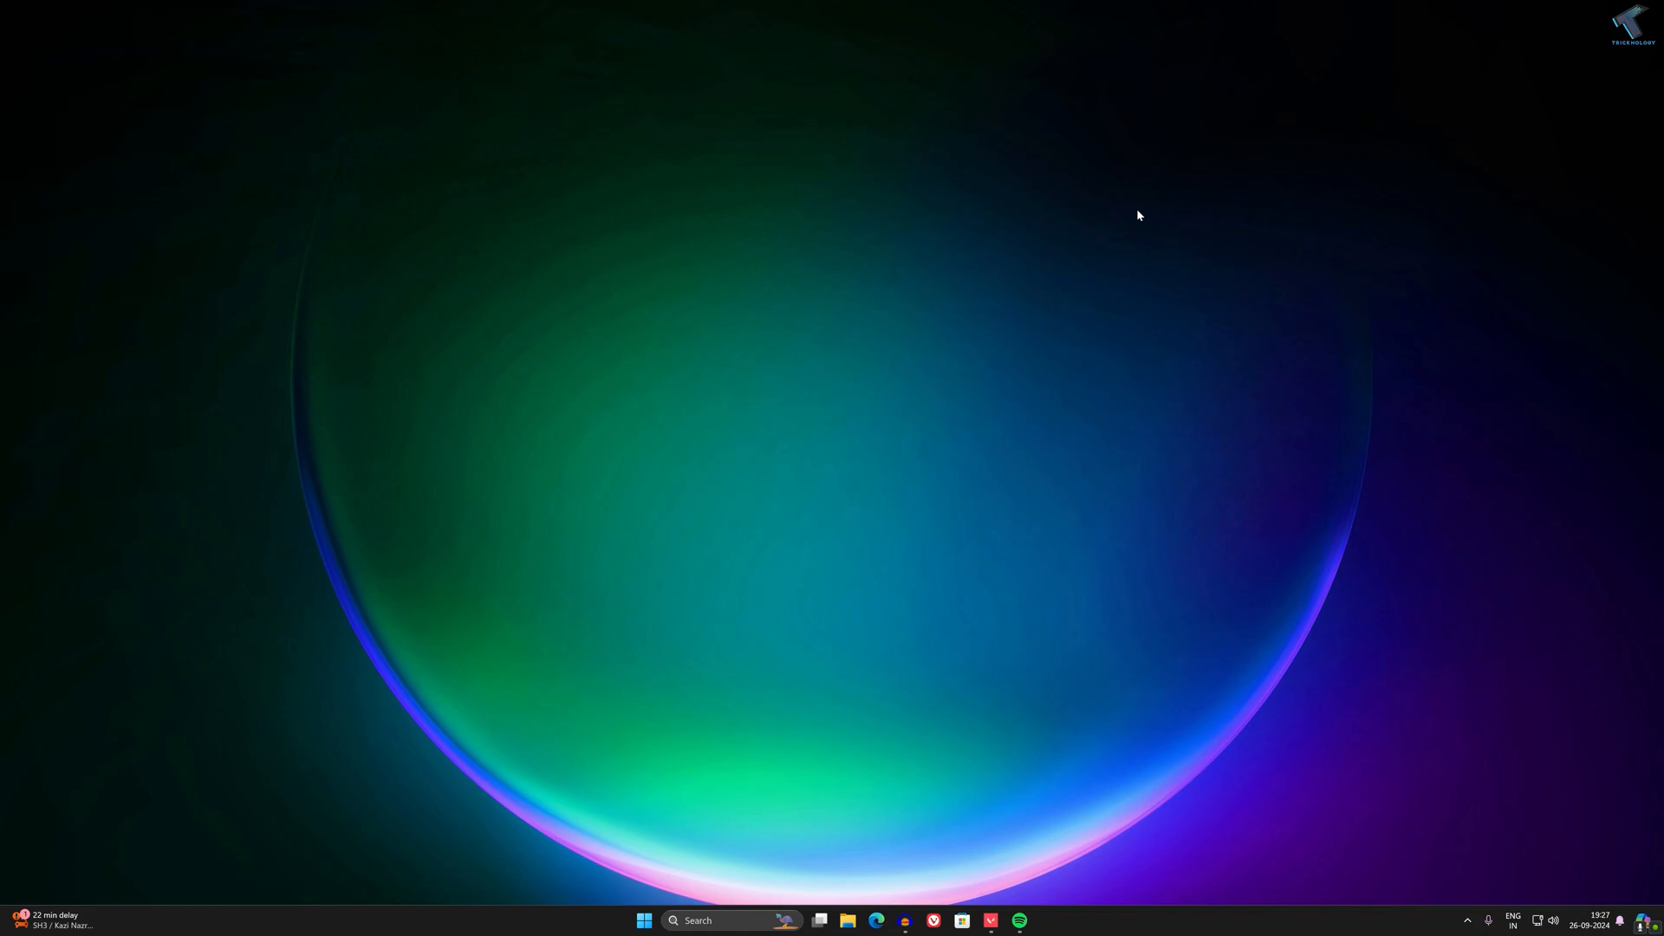
{"action": "mouse_move", "coordinate": [747, 792]}
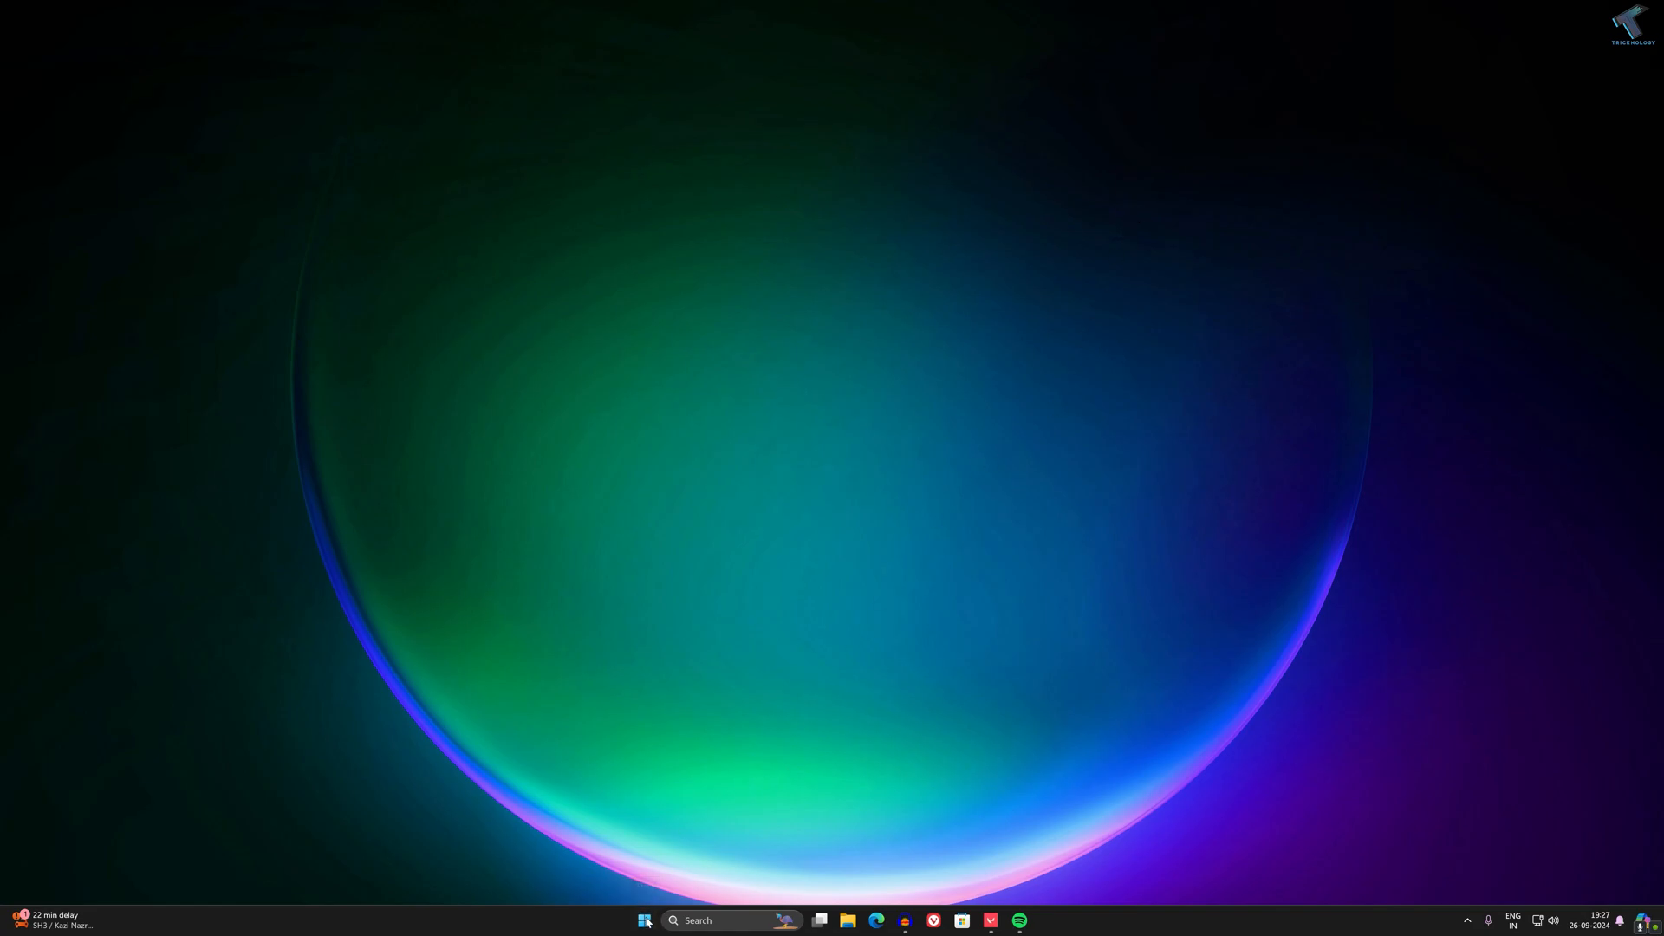
- Filter Settings' Installed apps to 'spotify' and open Spotify Music's options menu
{"action": "right_click", "coordinate": [644, 920]}
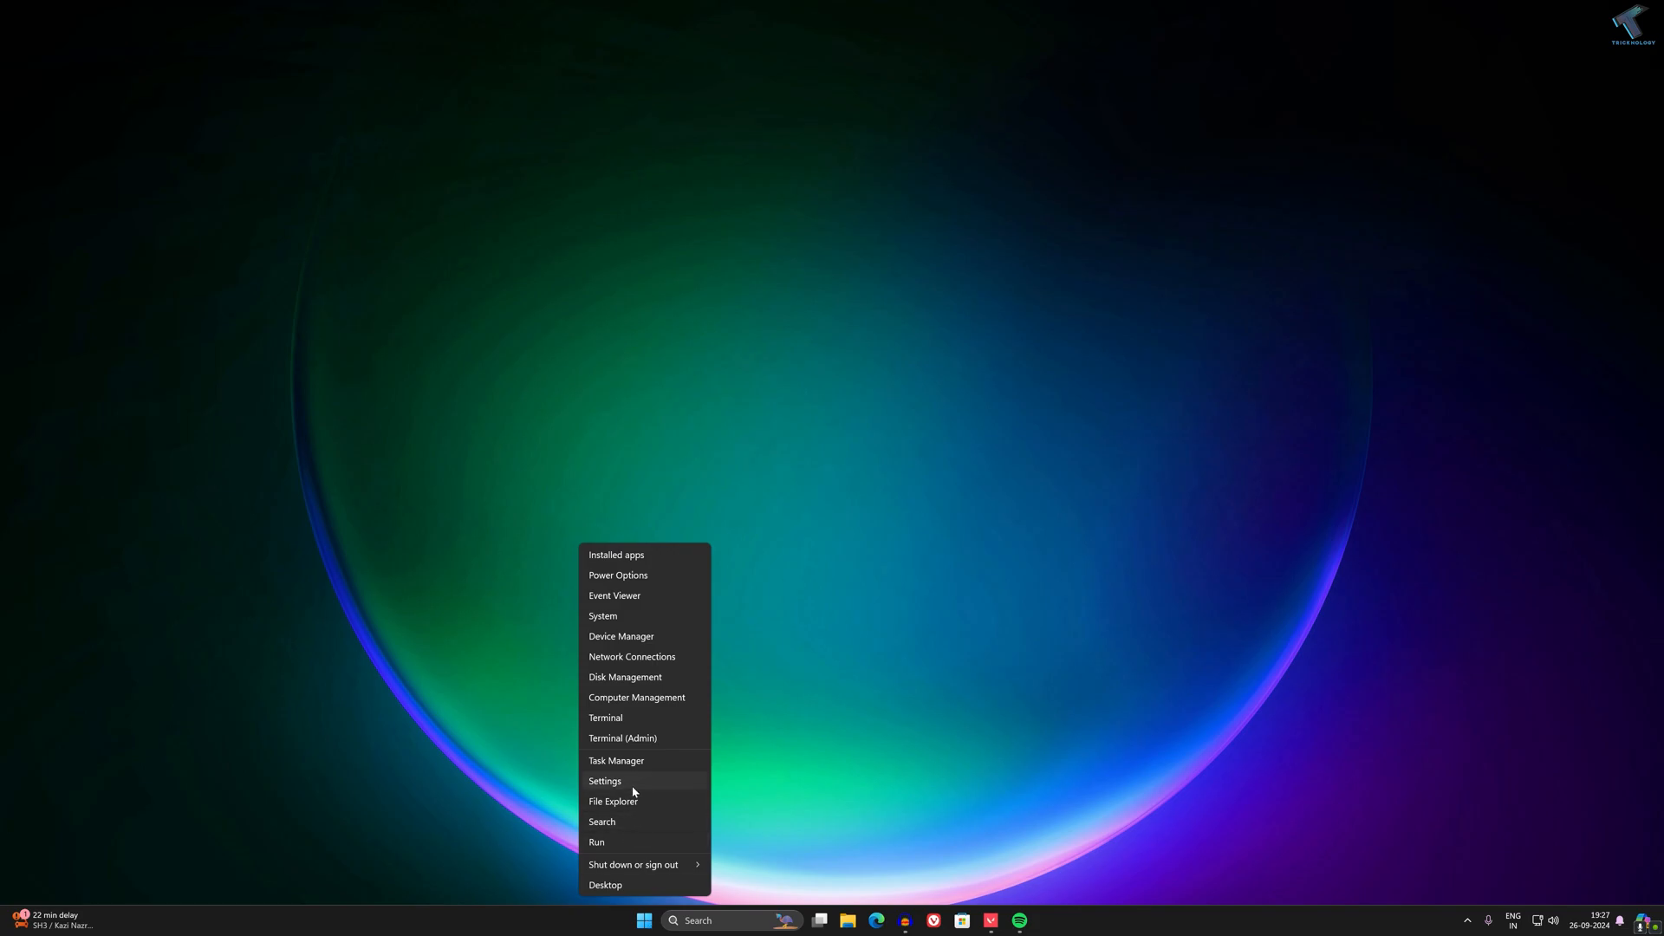
{"action": "left_click", "coordinate": [604, 781]}
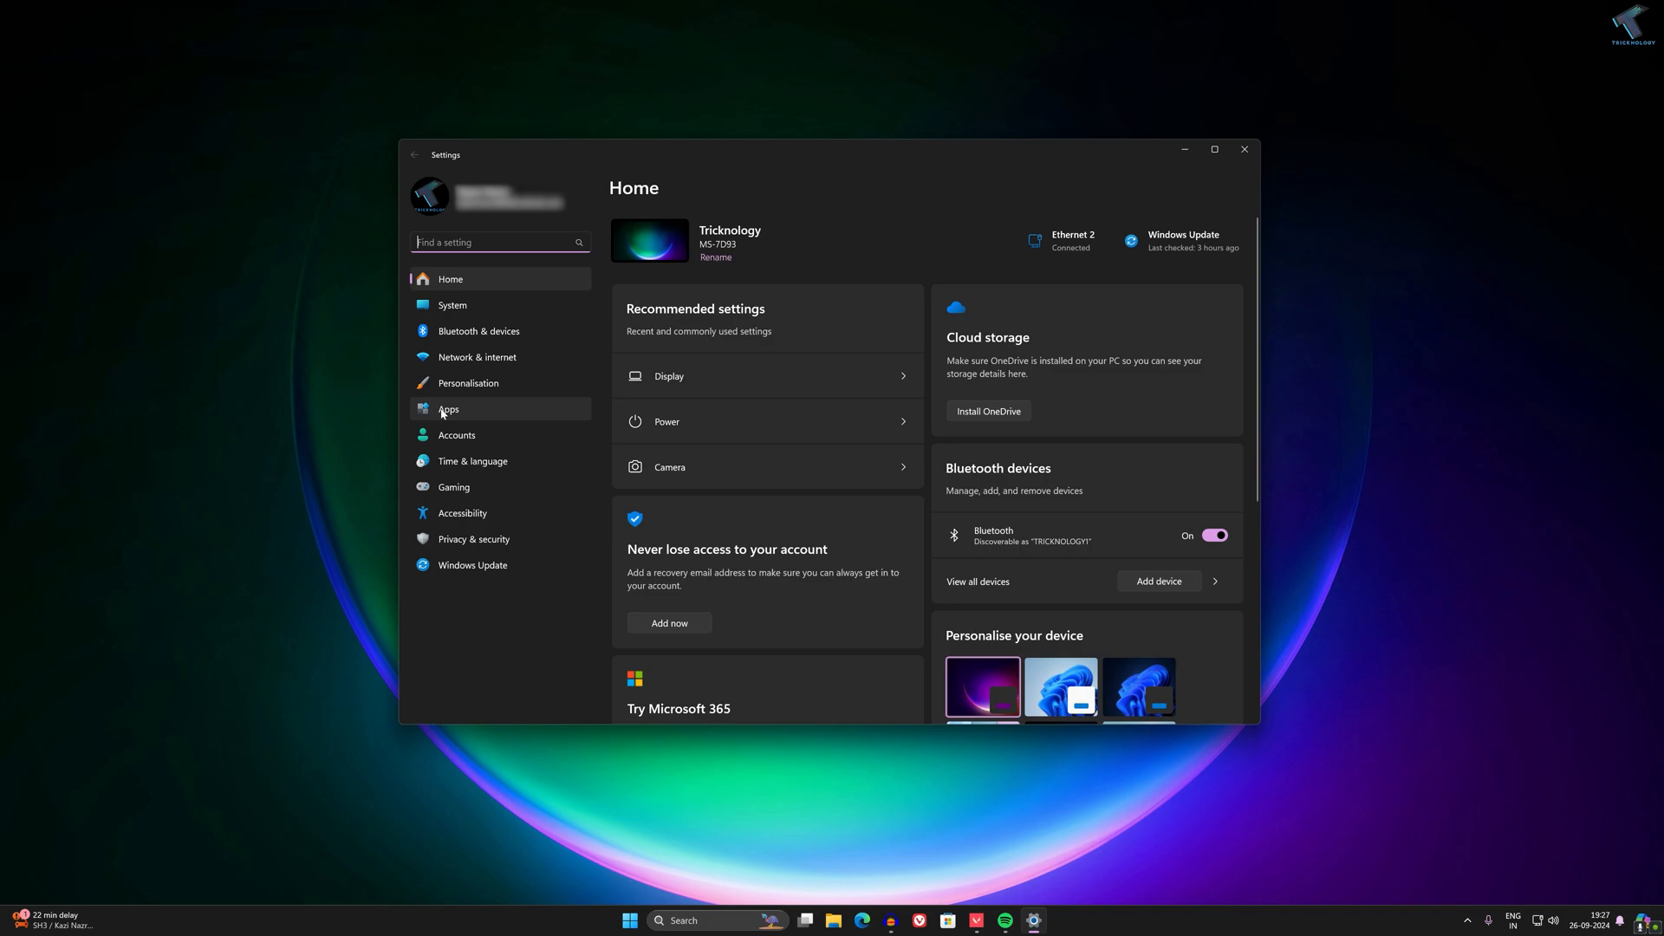
{"action": "left_click", "coordinate": [447, 409]}
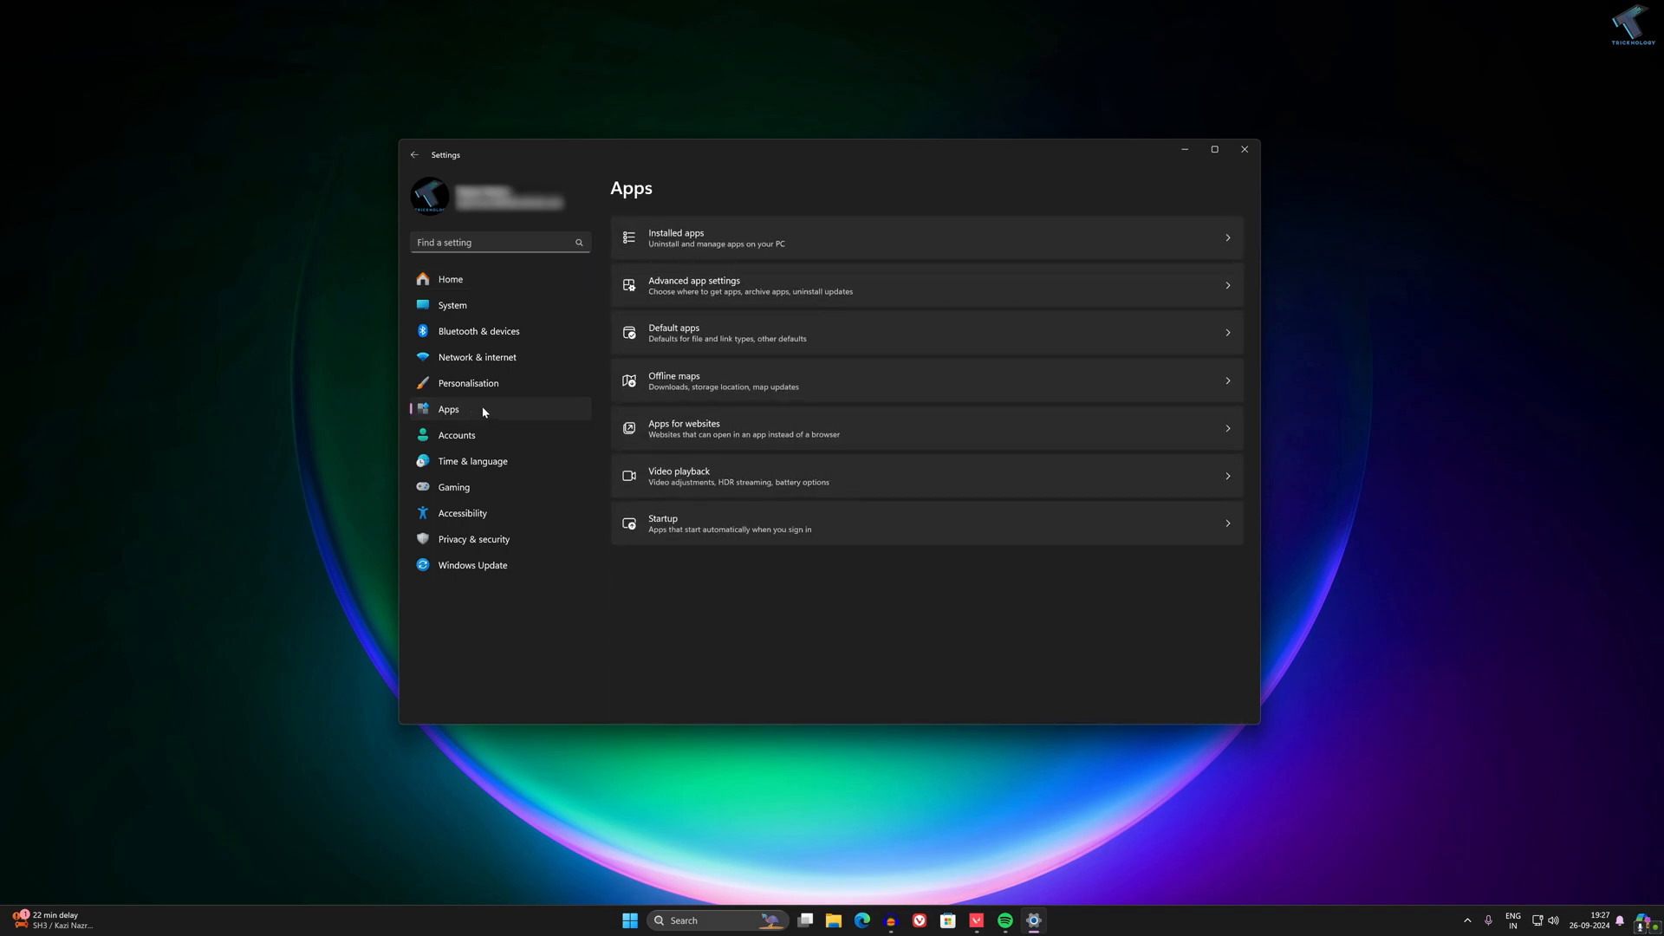
{"action": "mouse_move", "coordinate": [715, 247]}
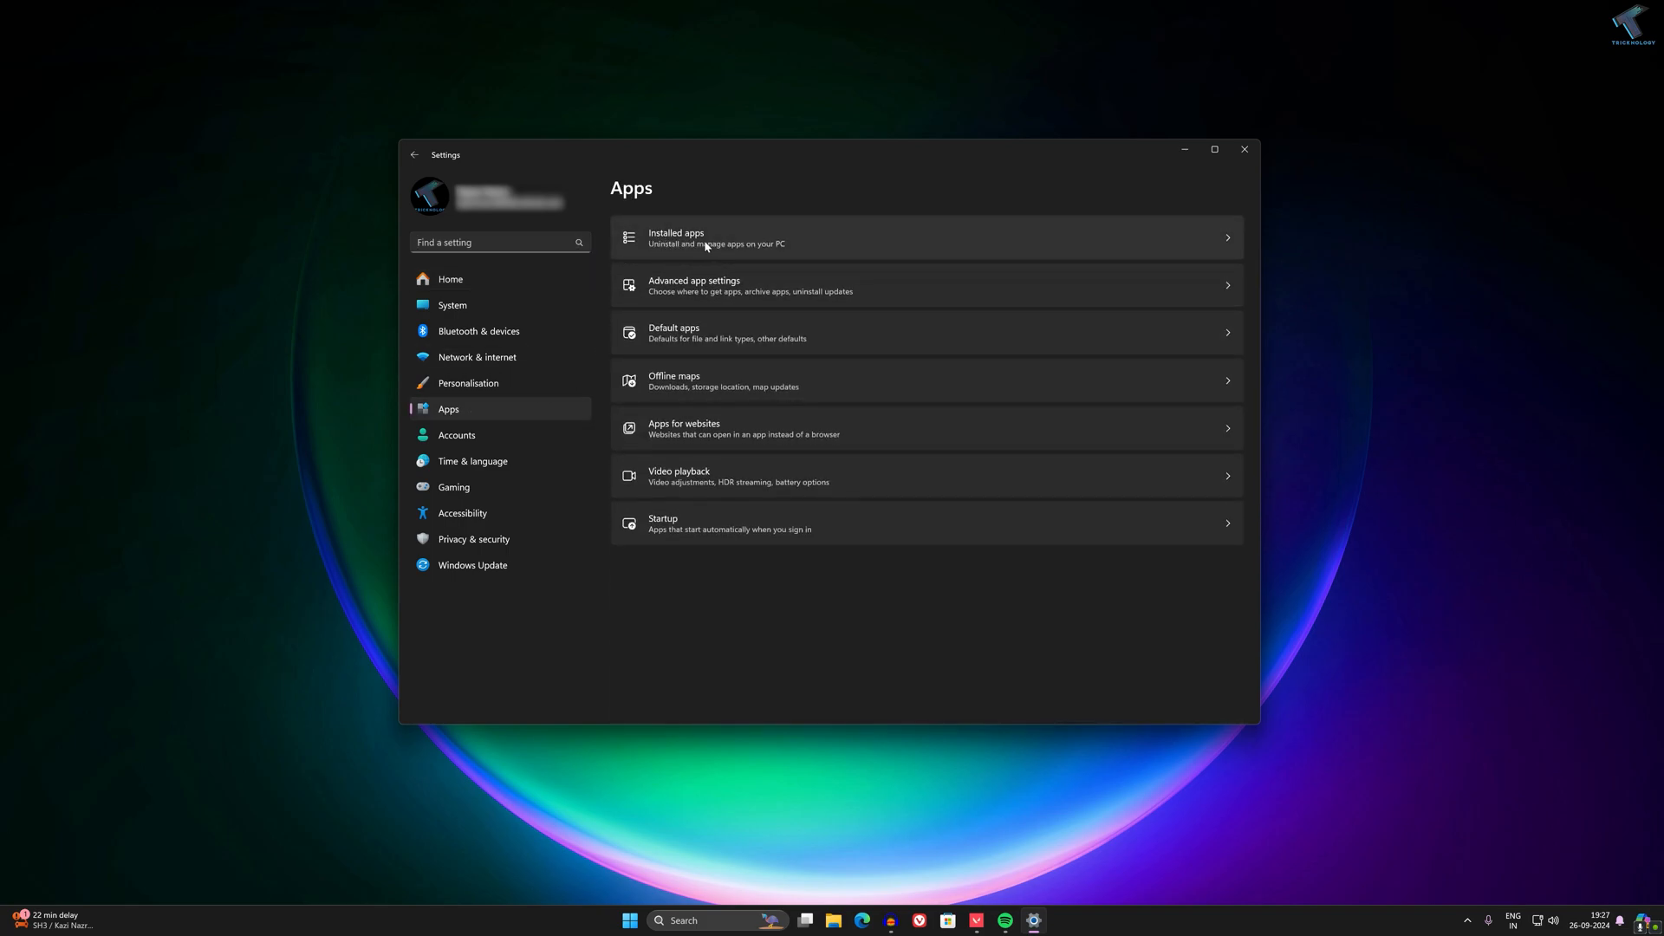
{"action": "left_click", "coordinate": [707, 243]}
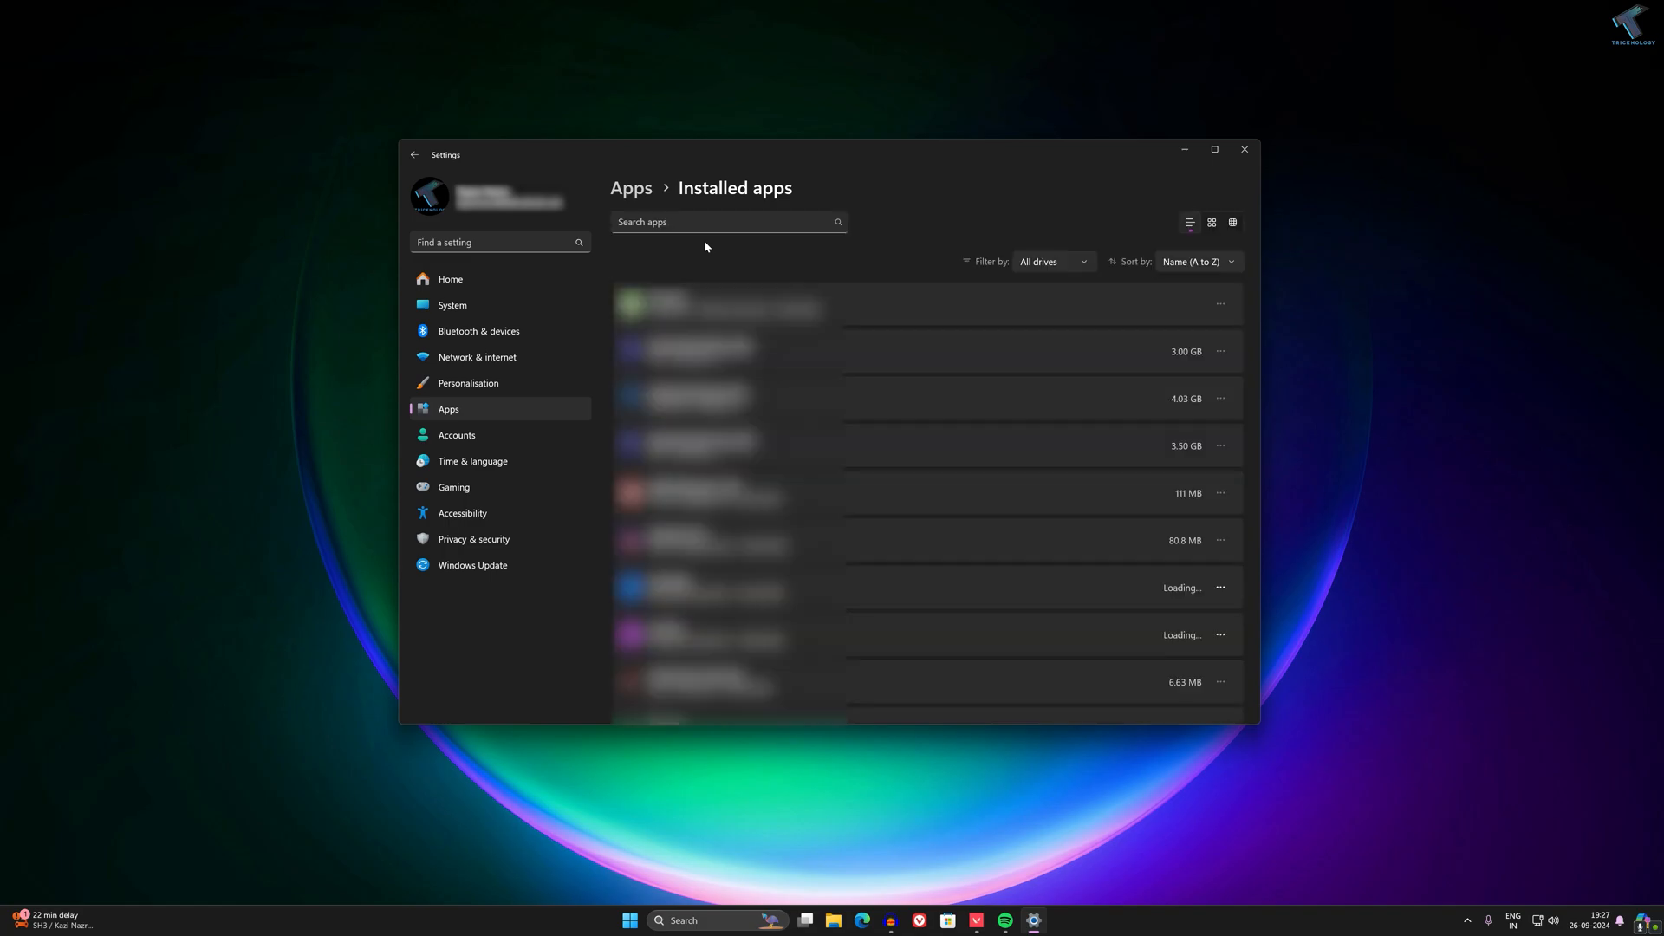
{"action": "left_click", "coordinate": [728, 222]}
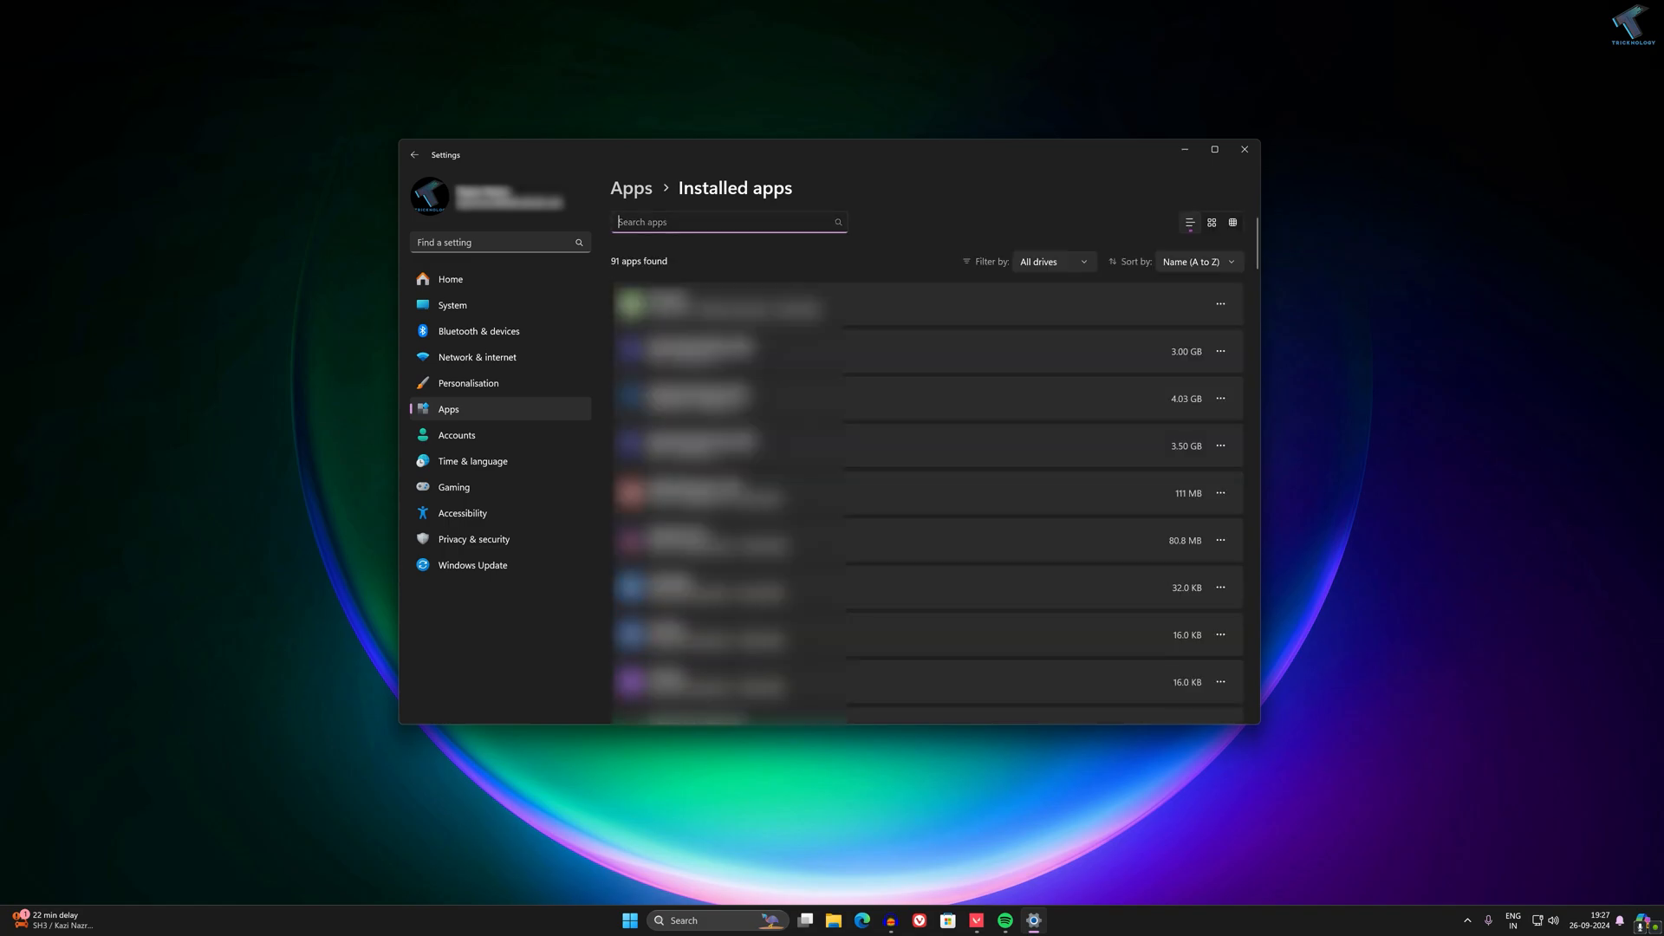
{"action": "type", "text": "spotify"}
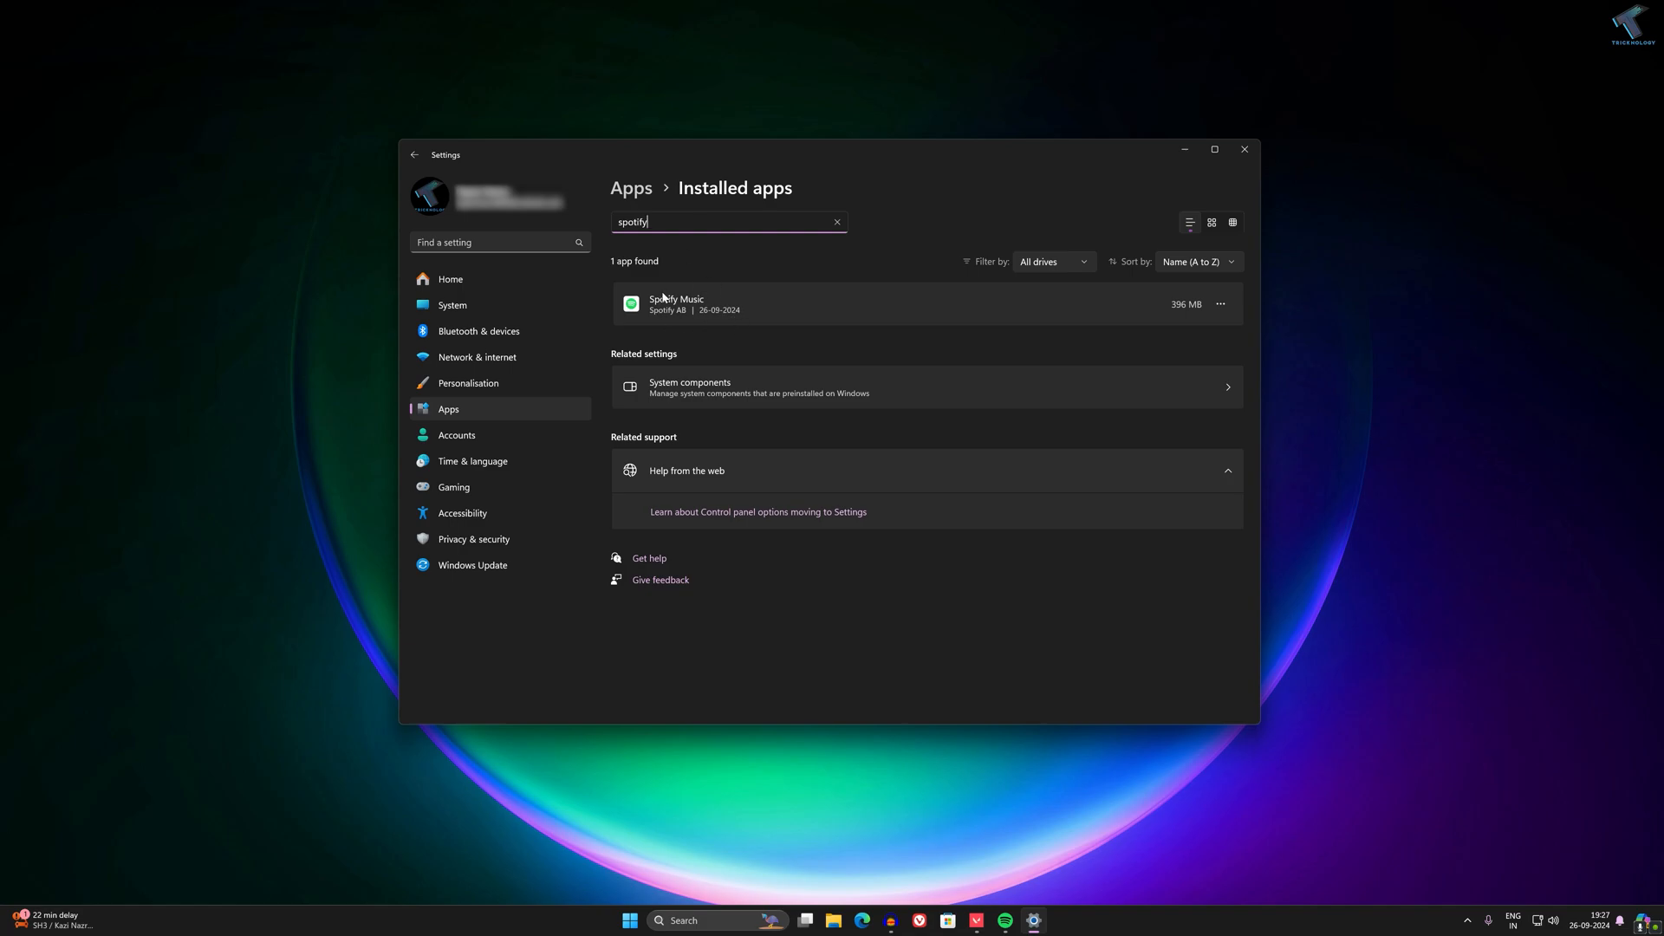
{"action": "left_click", "coordinate": [1220, 303]}
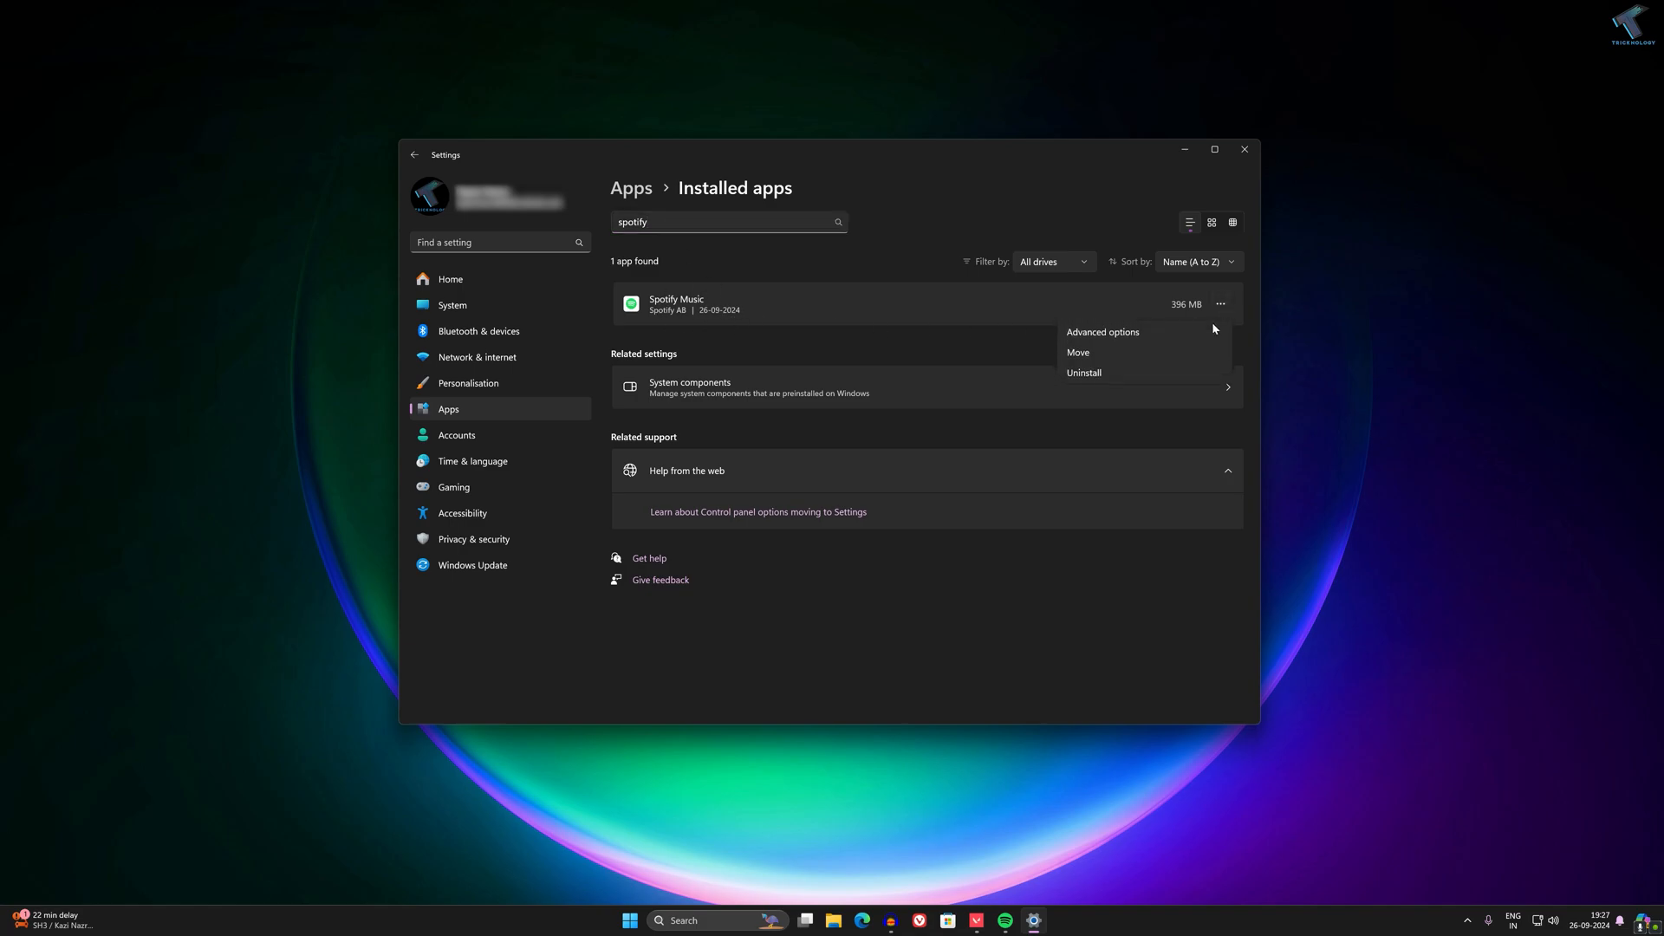
{"action": "mouse_move", "coordinate": [1098, 339]}
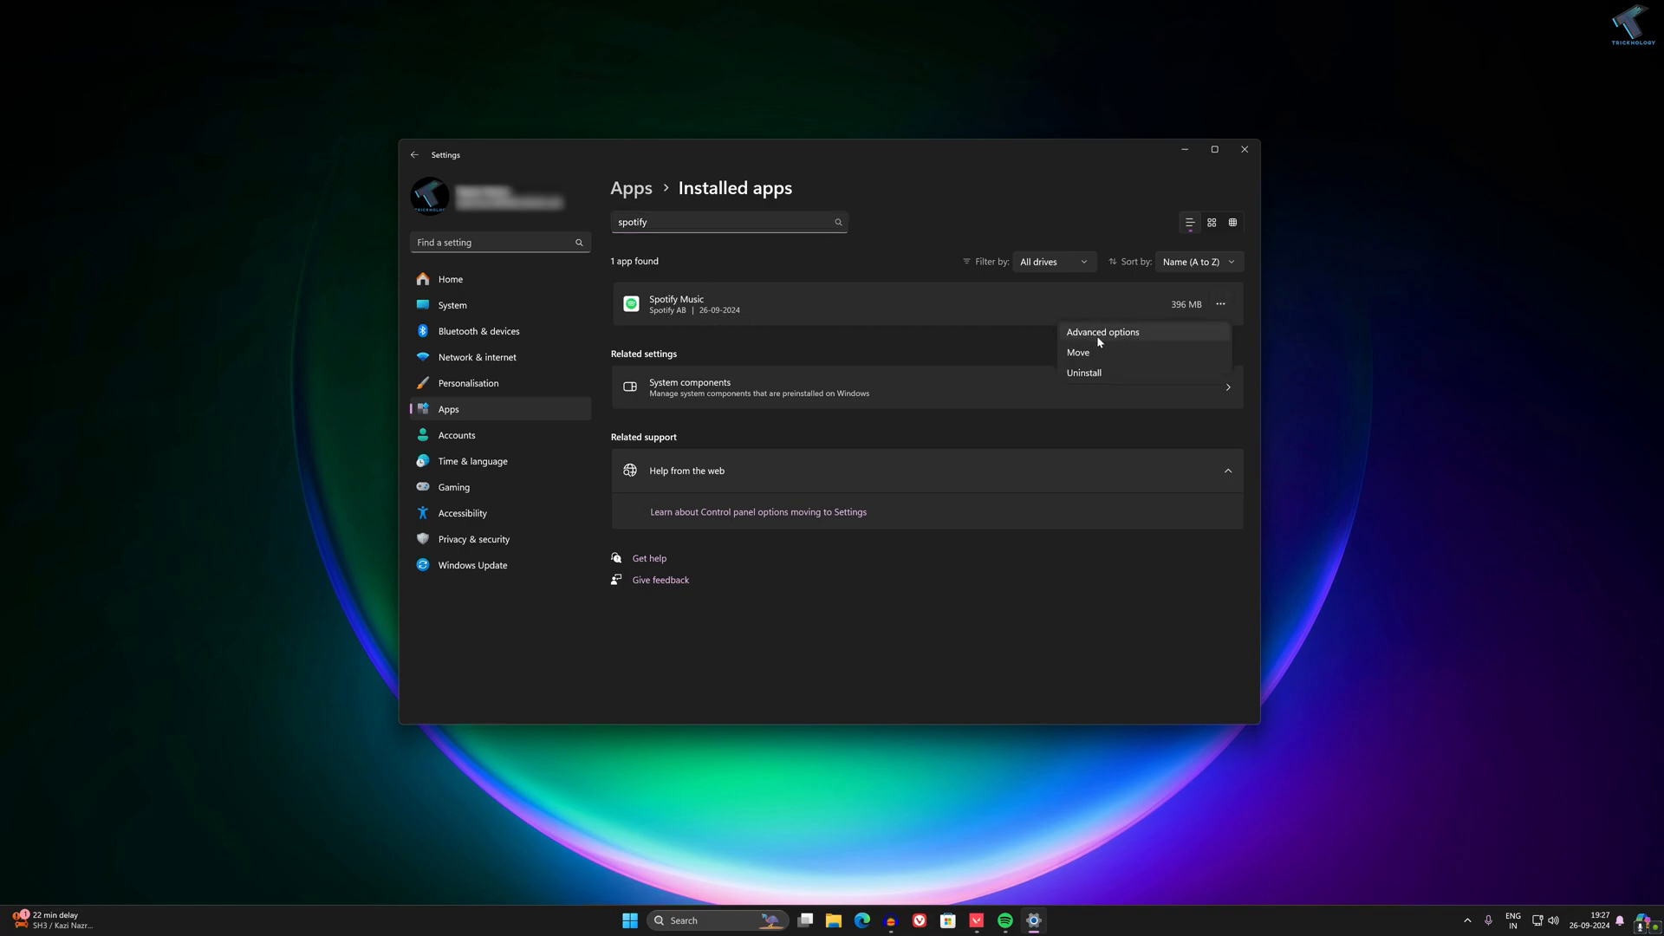
{"action": "mouse_move", "coordinate": [1130, 337]}
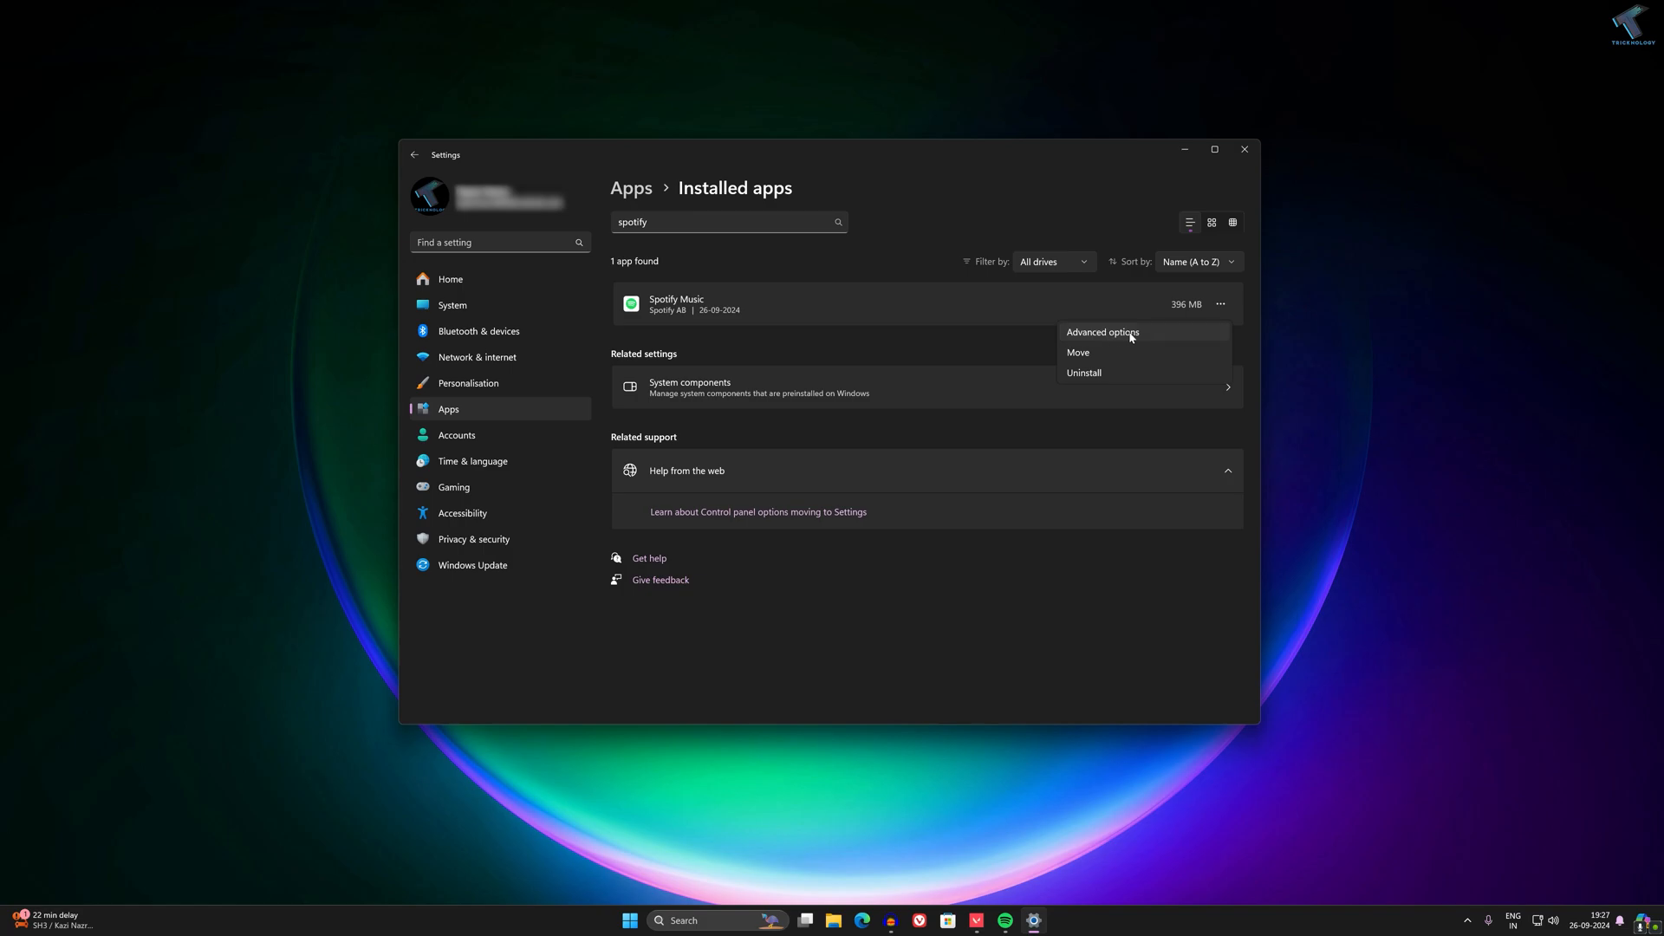
- Run Repair, then Reset, in Spotify Music's Advanced options, then close Settings
{"action": "left_click", "coordinate": [1101, 331]}
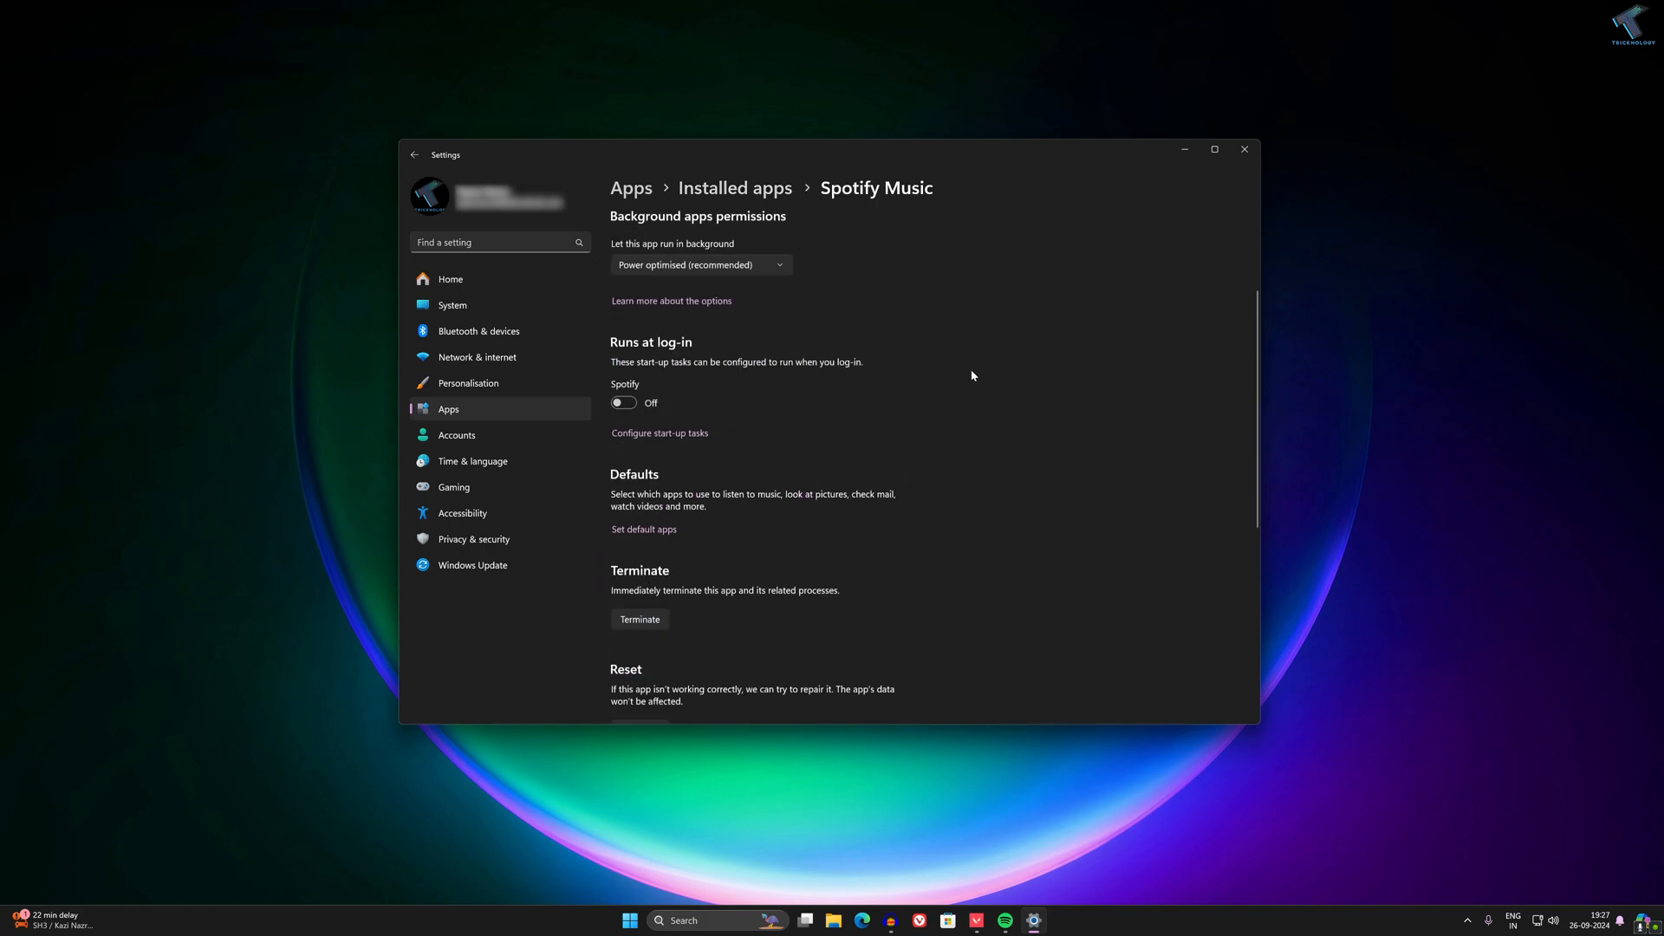
{"action": "scroll", "scroll_direction": "down", "scroll_amount": 3}
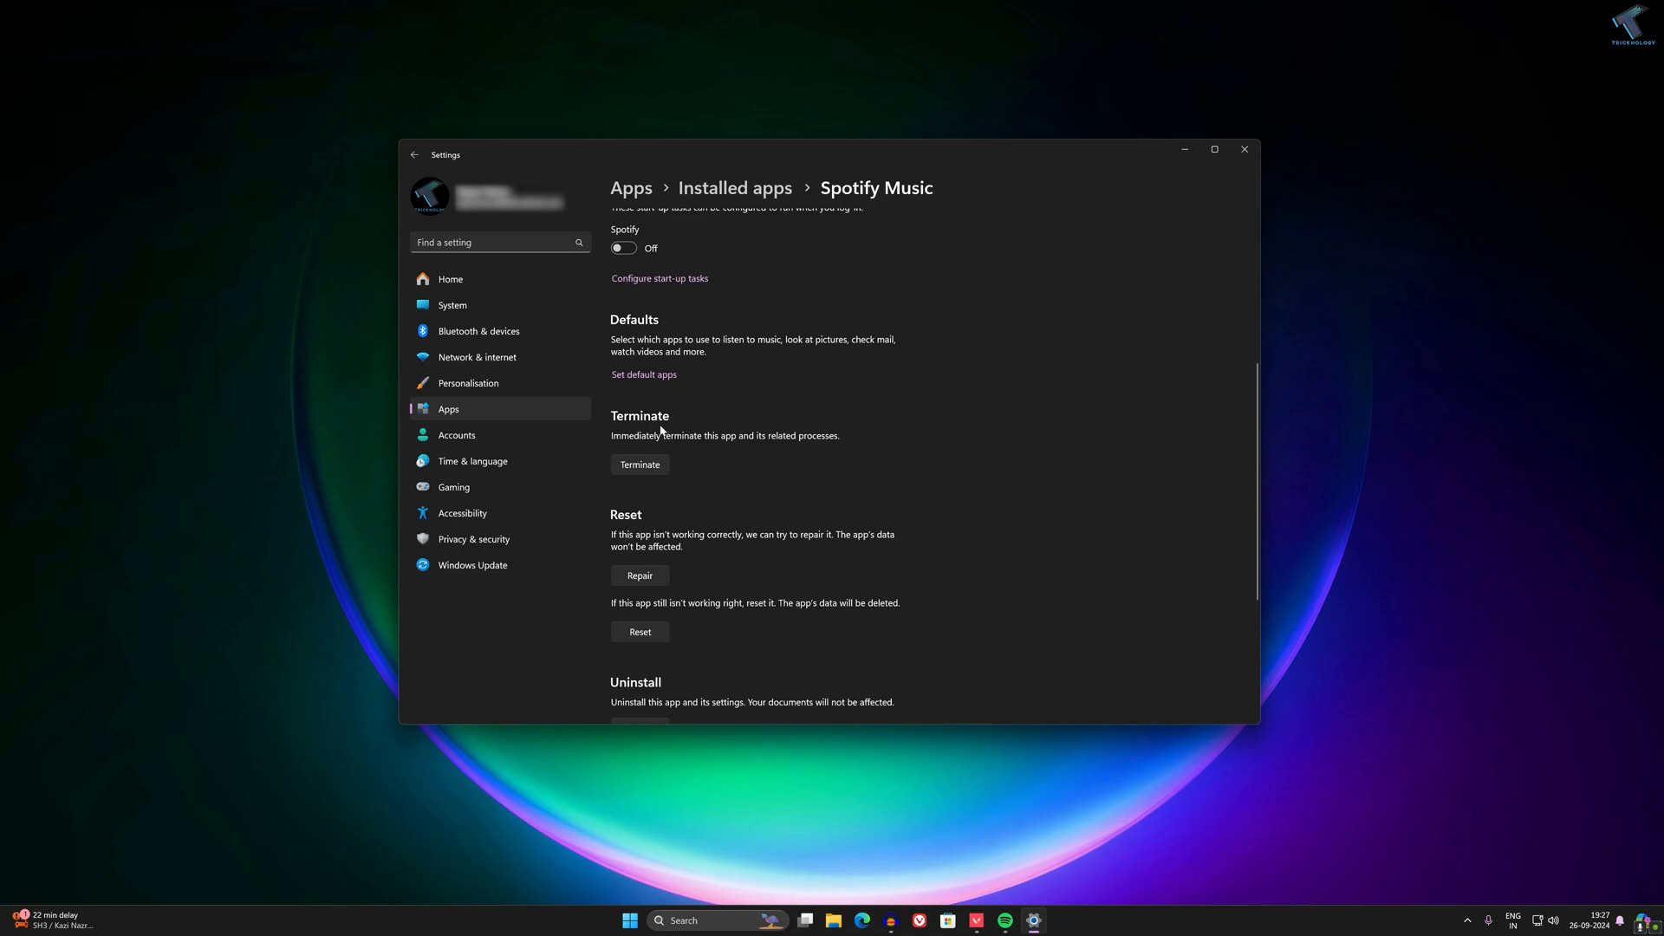
{"action": "mouse_move", "coordinate": [642, 473]}
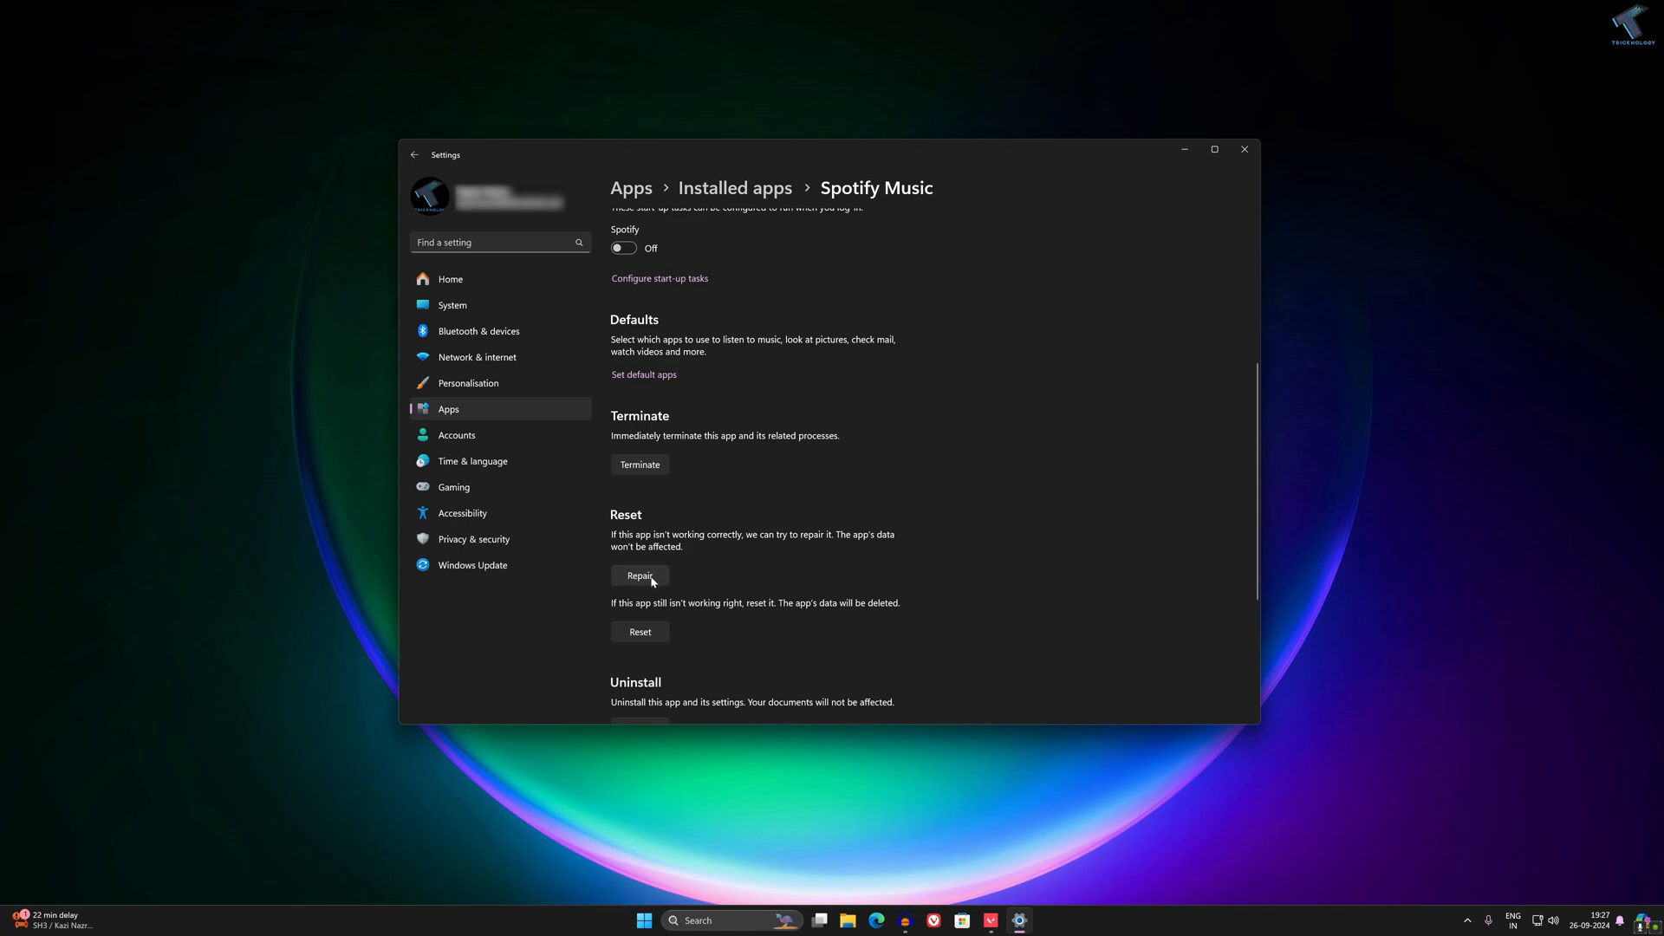
{"action": "left_click", "coordinate": [640, 576]}
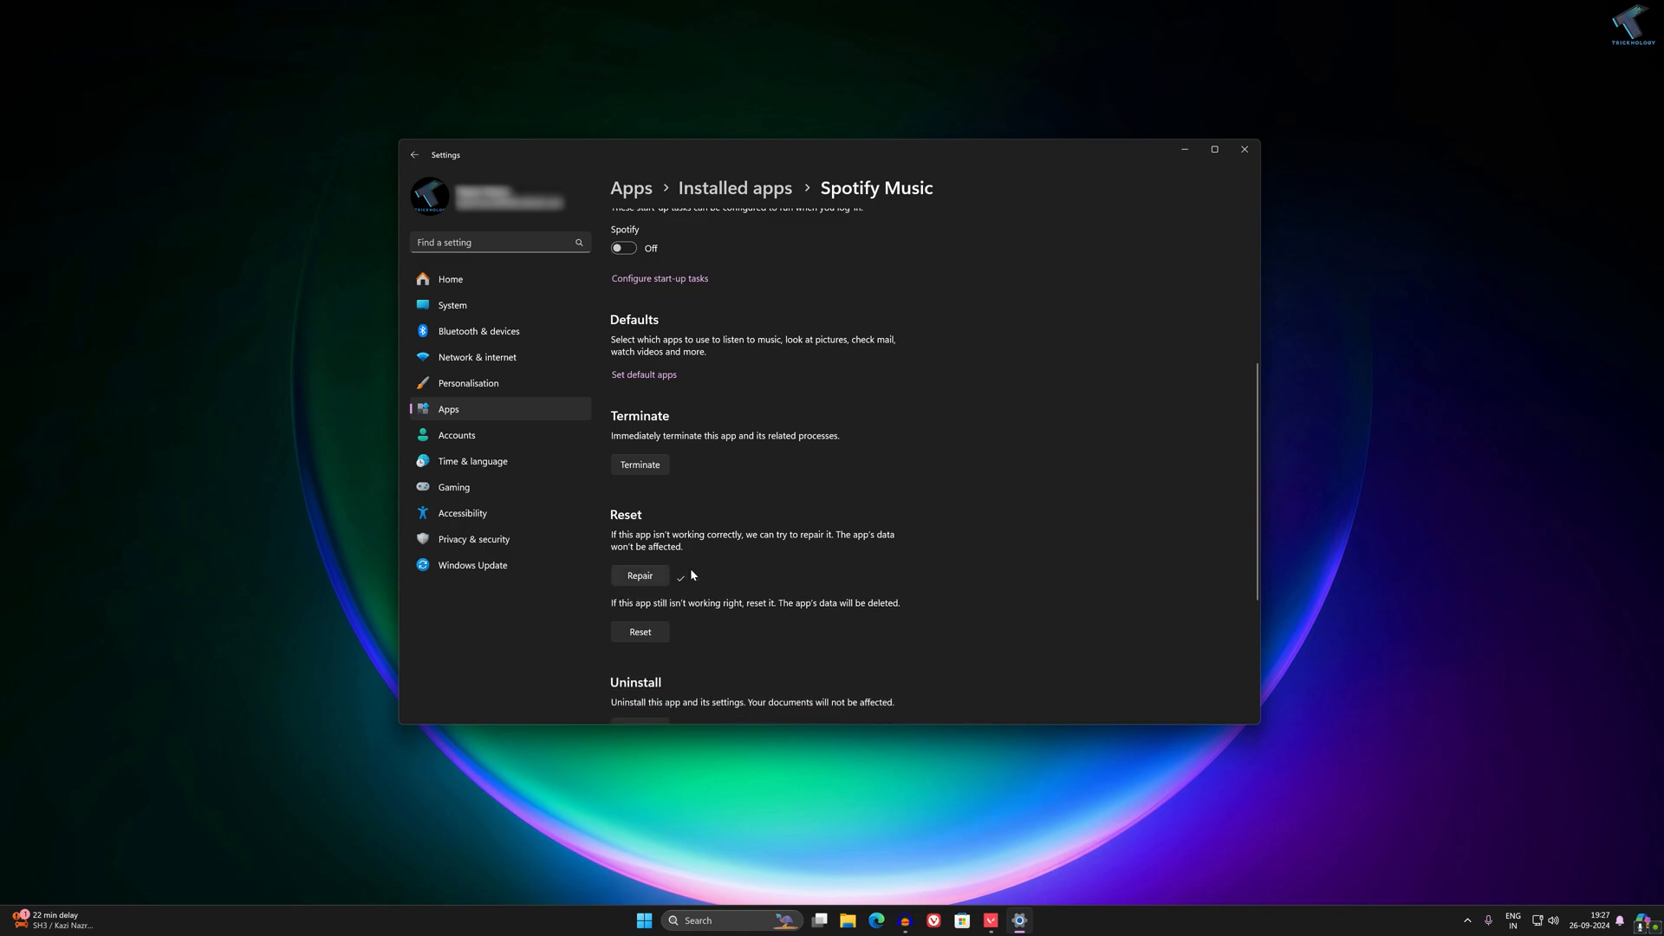
{"action": "left_click", "coordinate": [640, 632]}
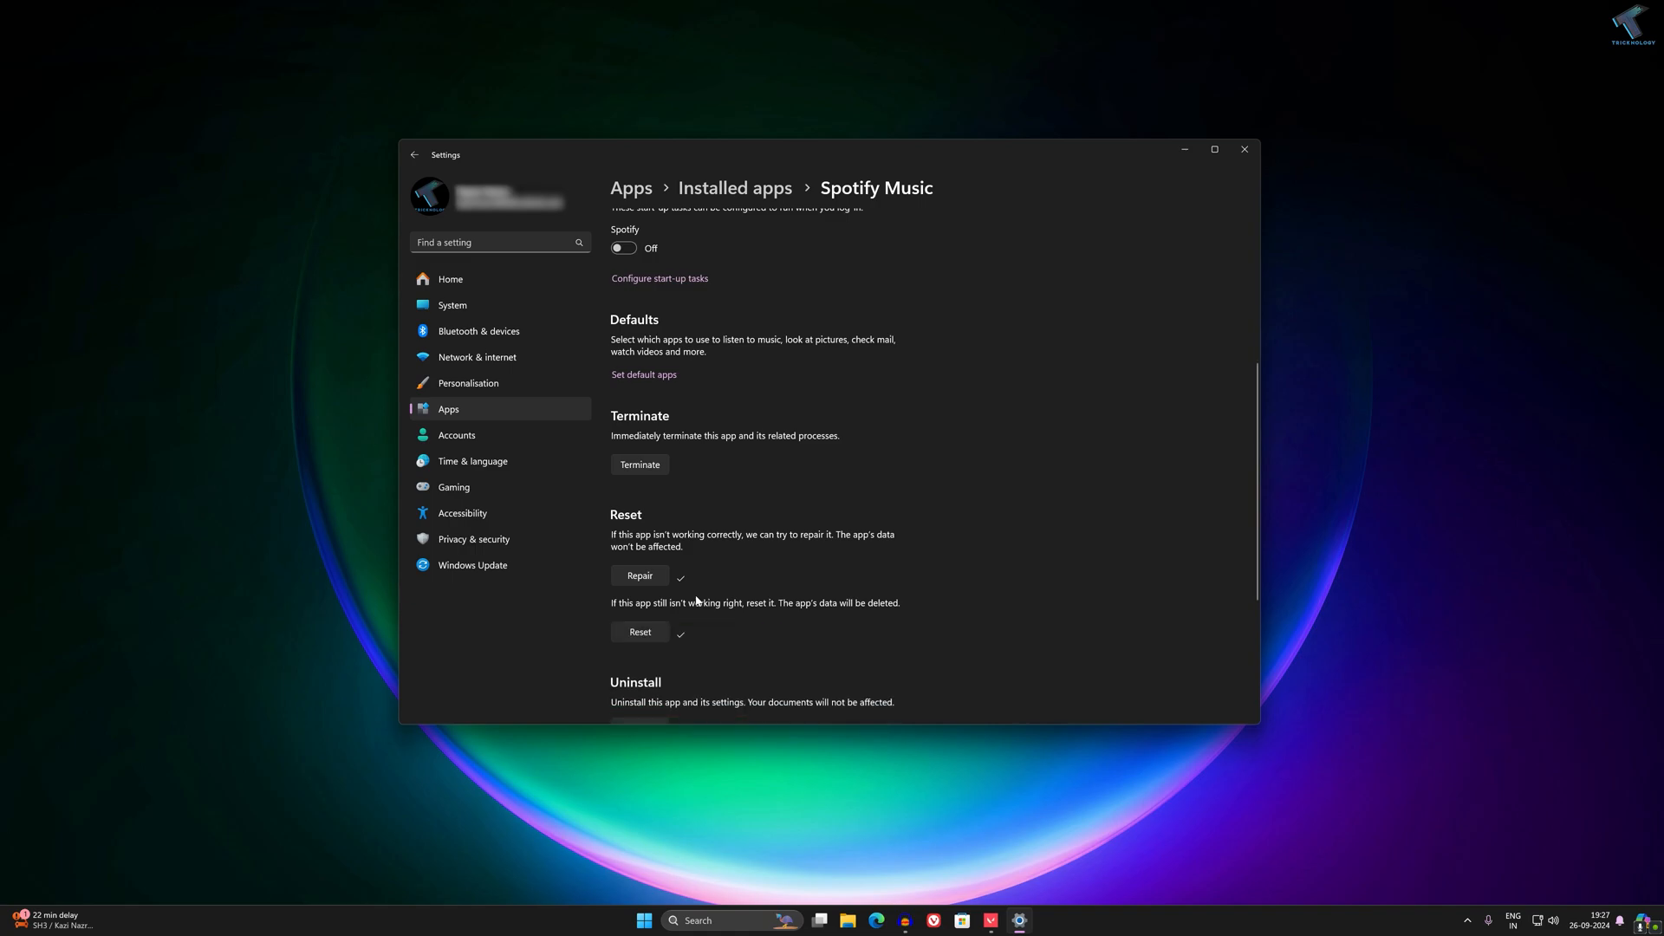
{"action": "left_click", "coordinate": [1244, 149]}
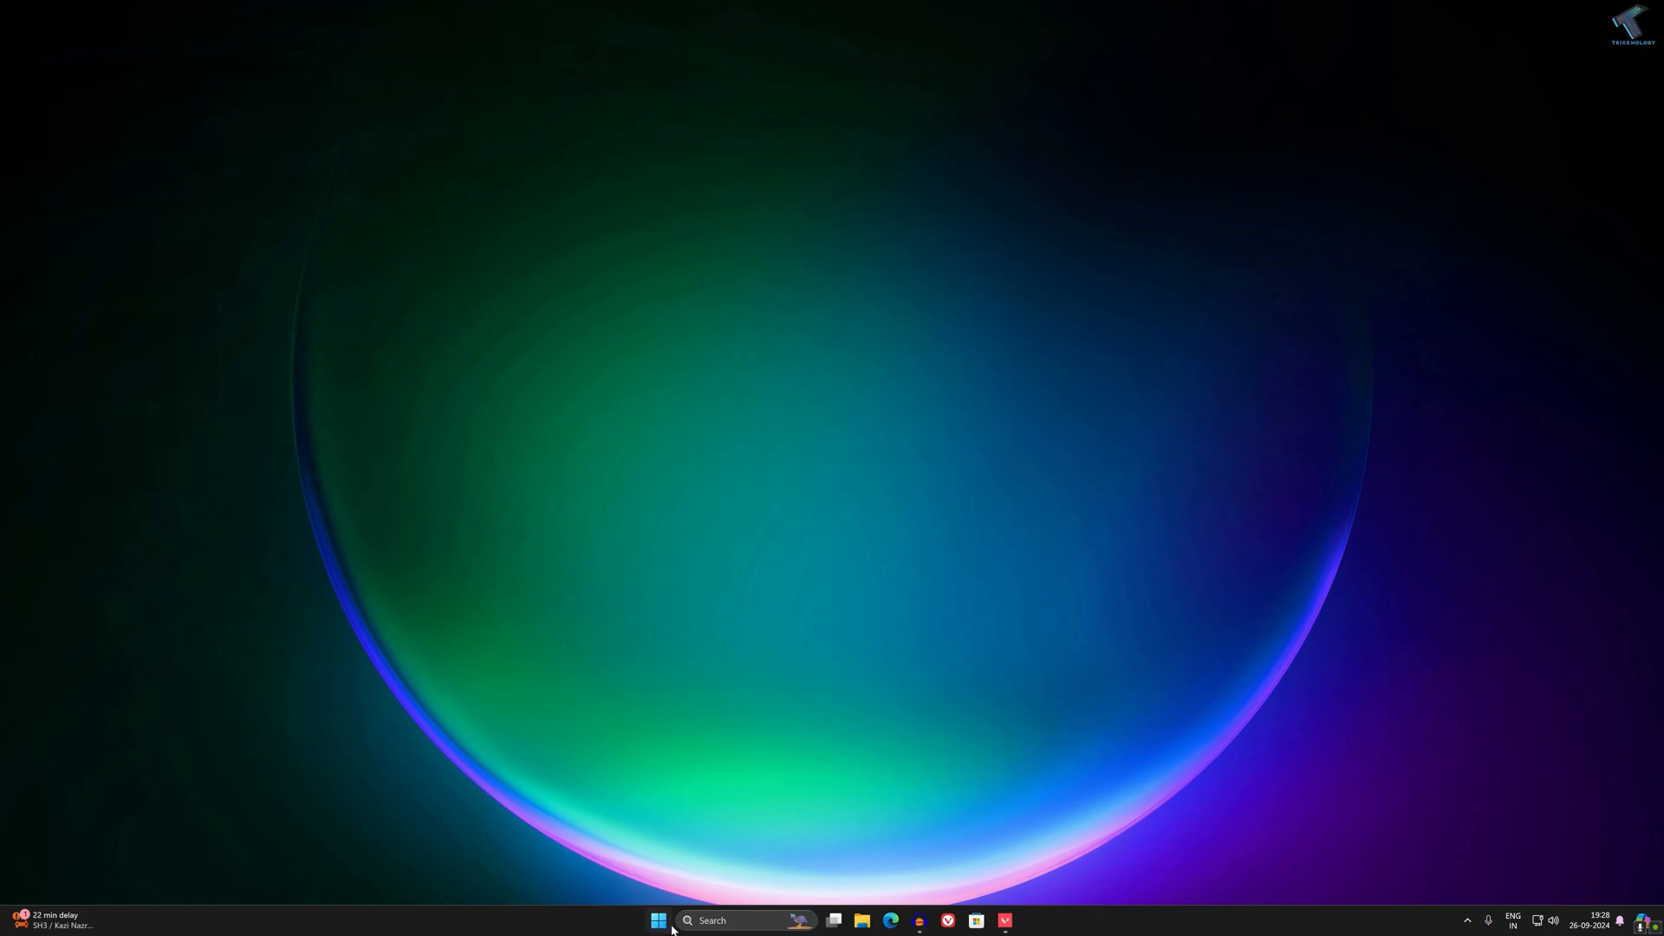
- Search 'fir' from Start and open the firewall's allowed apps list
{"action": "left_click", "coordinate": [656, 920]}
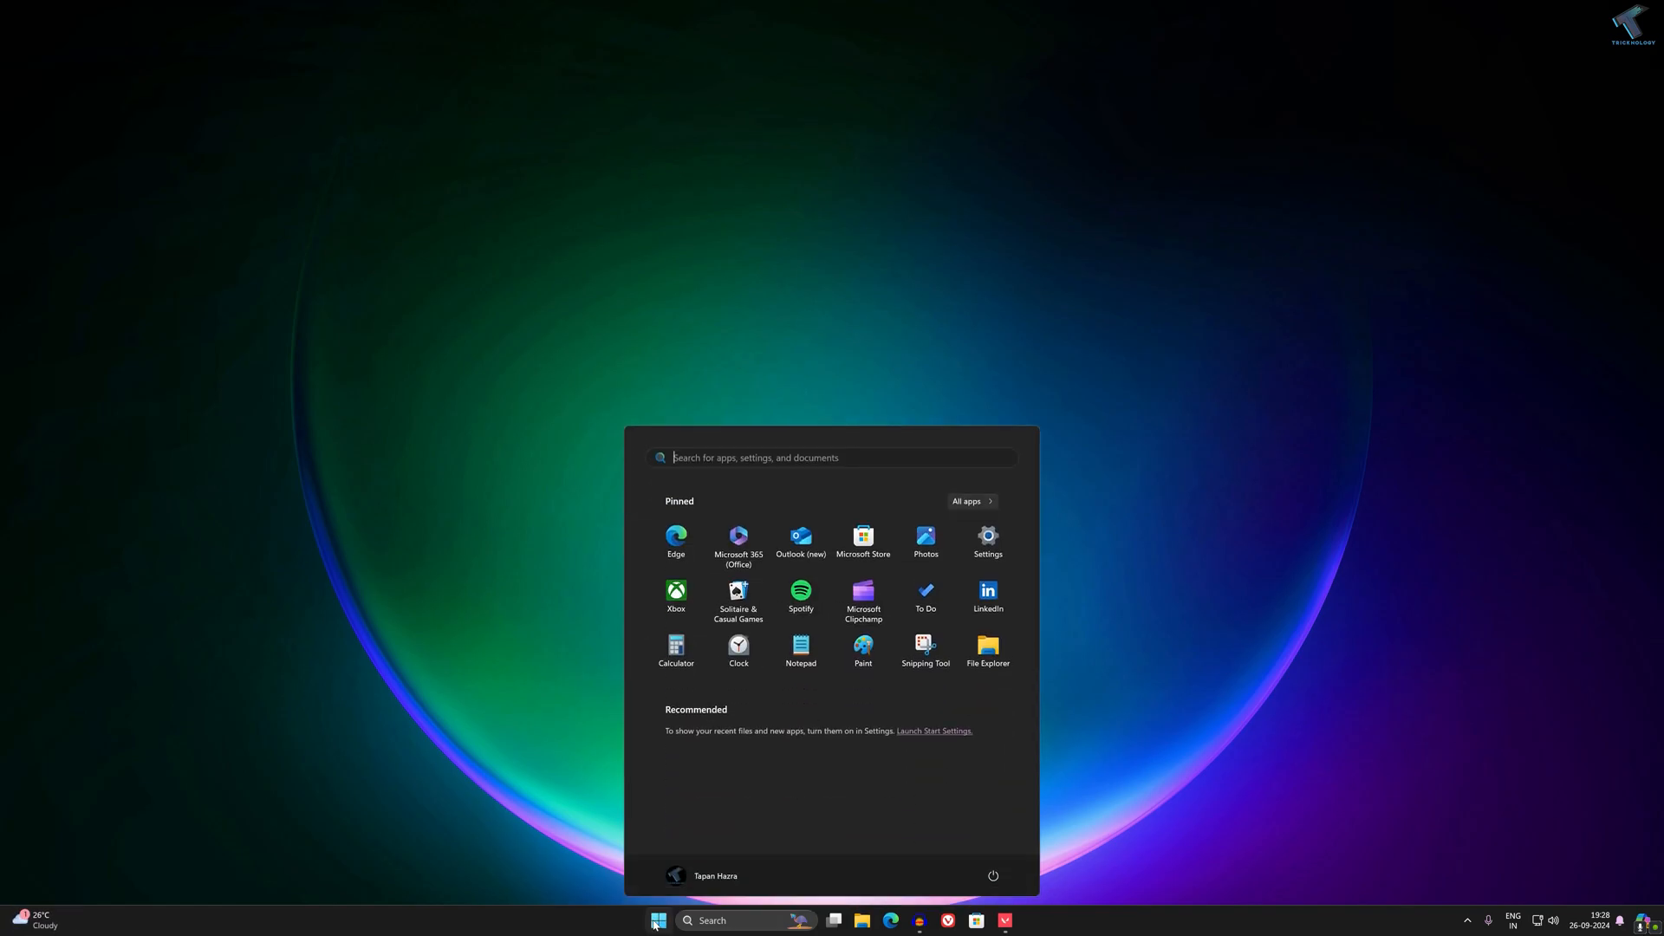
{"action": "type", "text": "fir"}
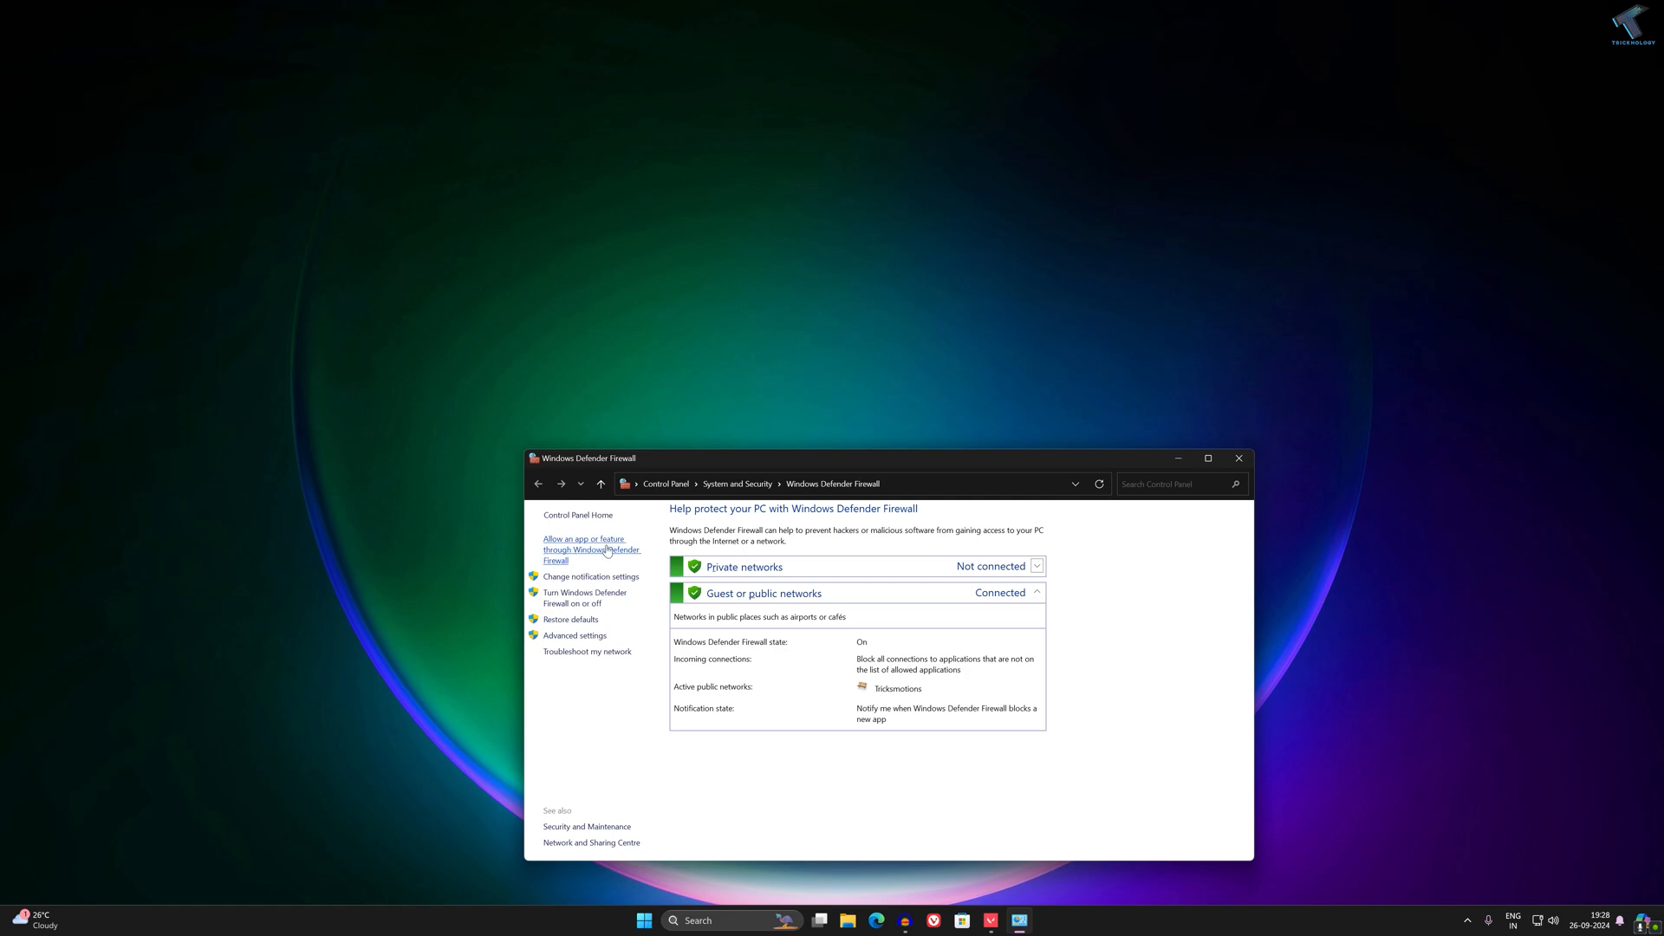
{"action": "left_click", "coordinate": [591, 550]}
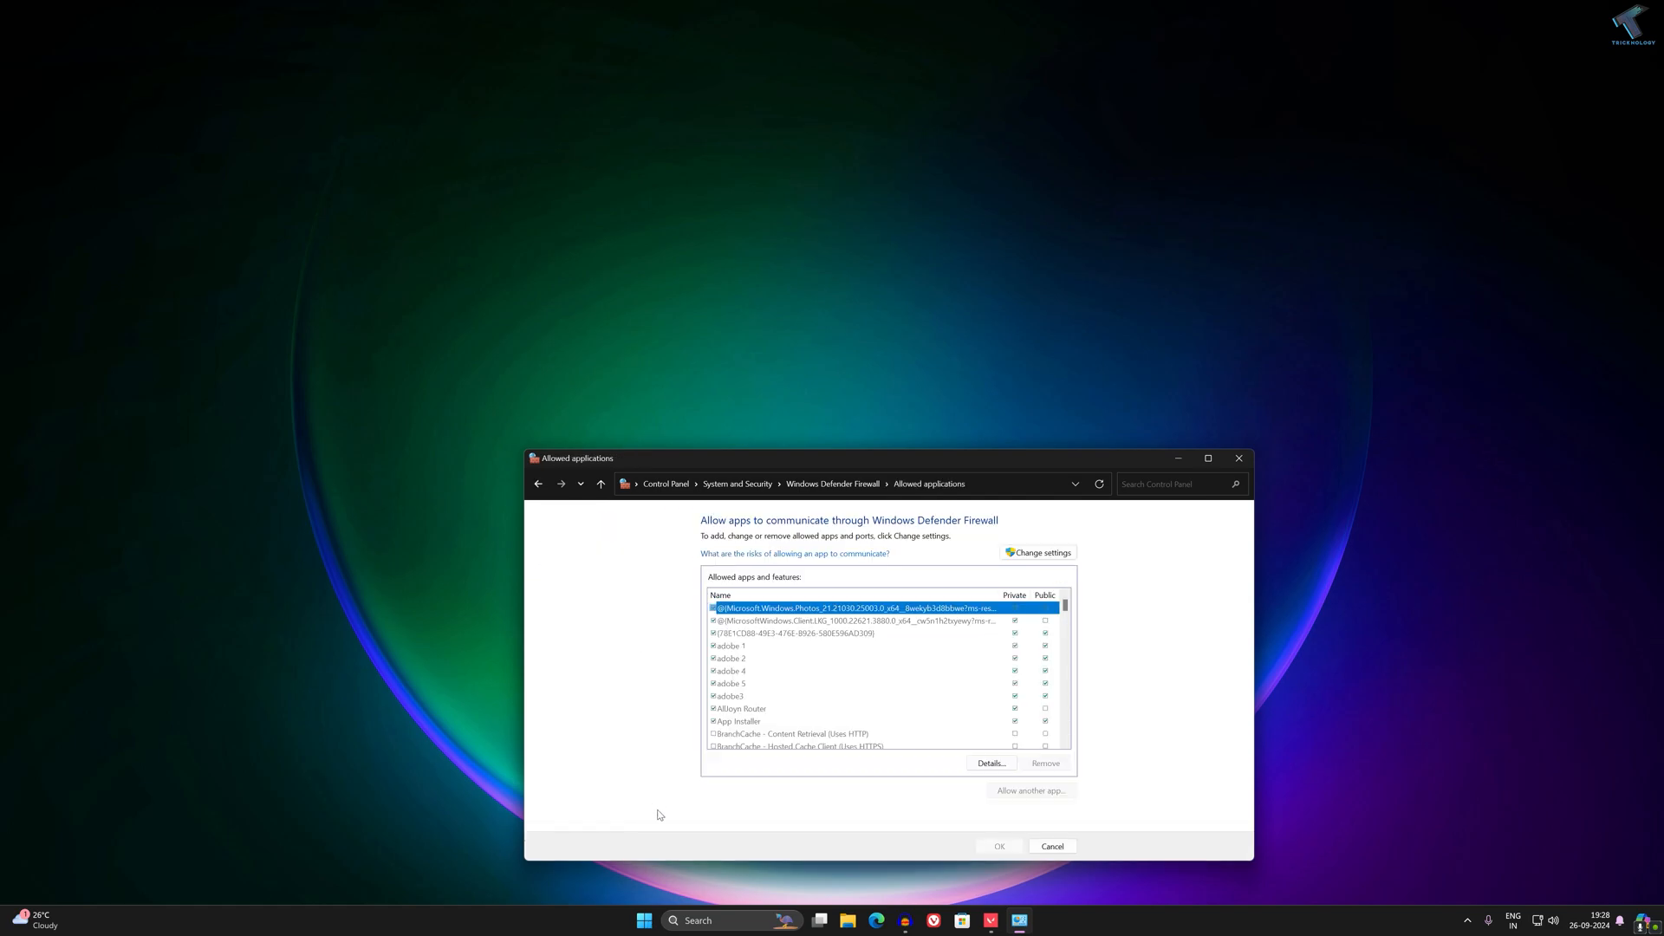
- Unlock the allowed apps list, allow Spotify Music on private and public networks, and save
{"action": "scroll", "scroll_direction": "down", "scroll_amount": 3}
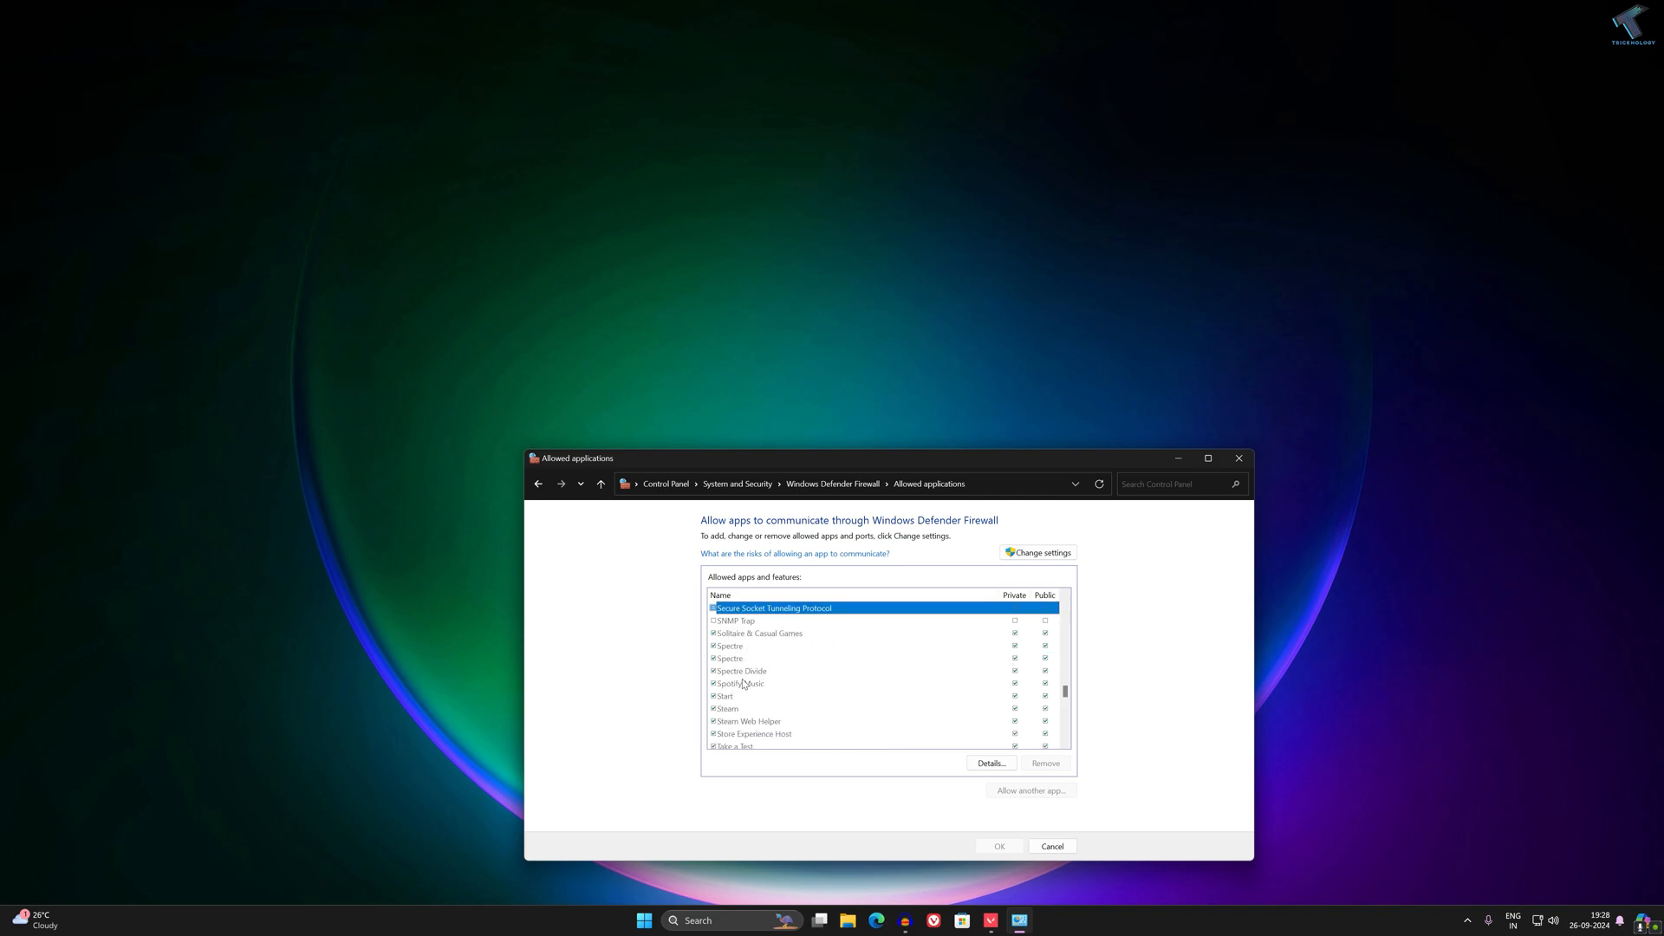
{"action": "left_click", "coordinate": [740, 683]}
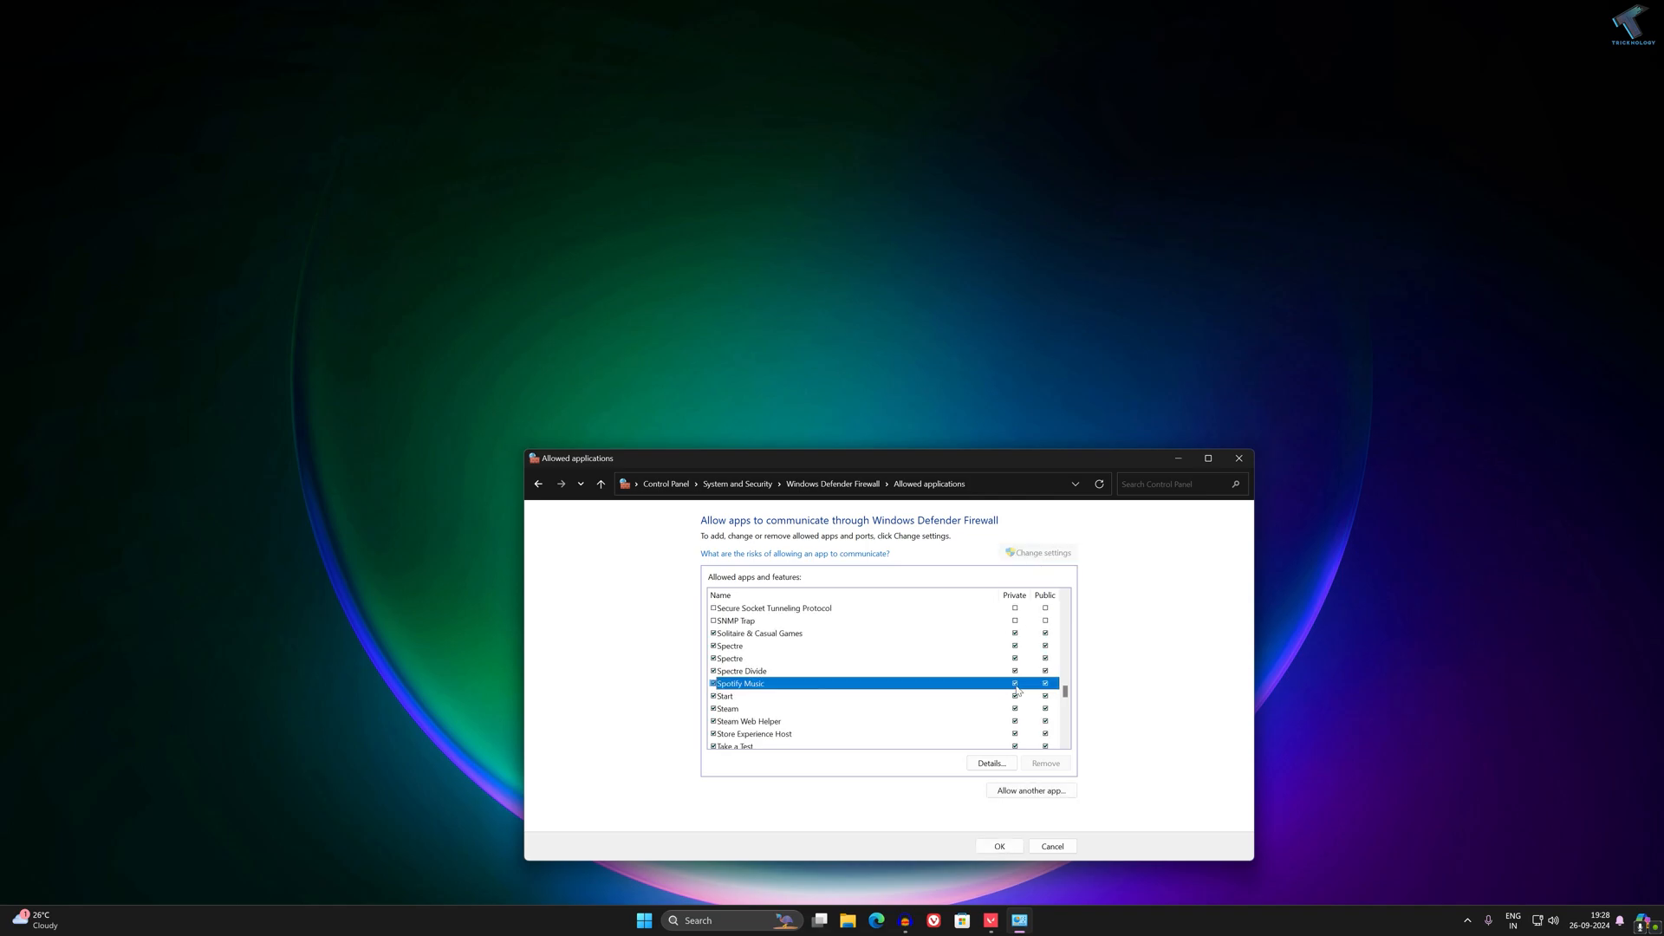
{"action": "left_click", "coordinate": [990, 762]}
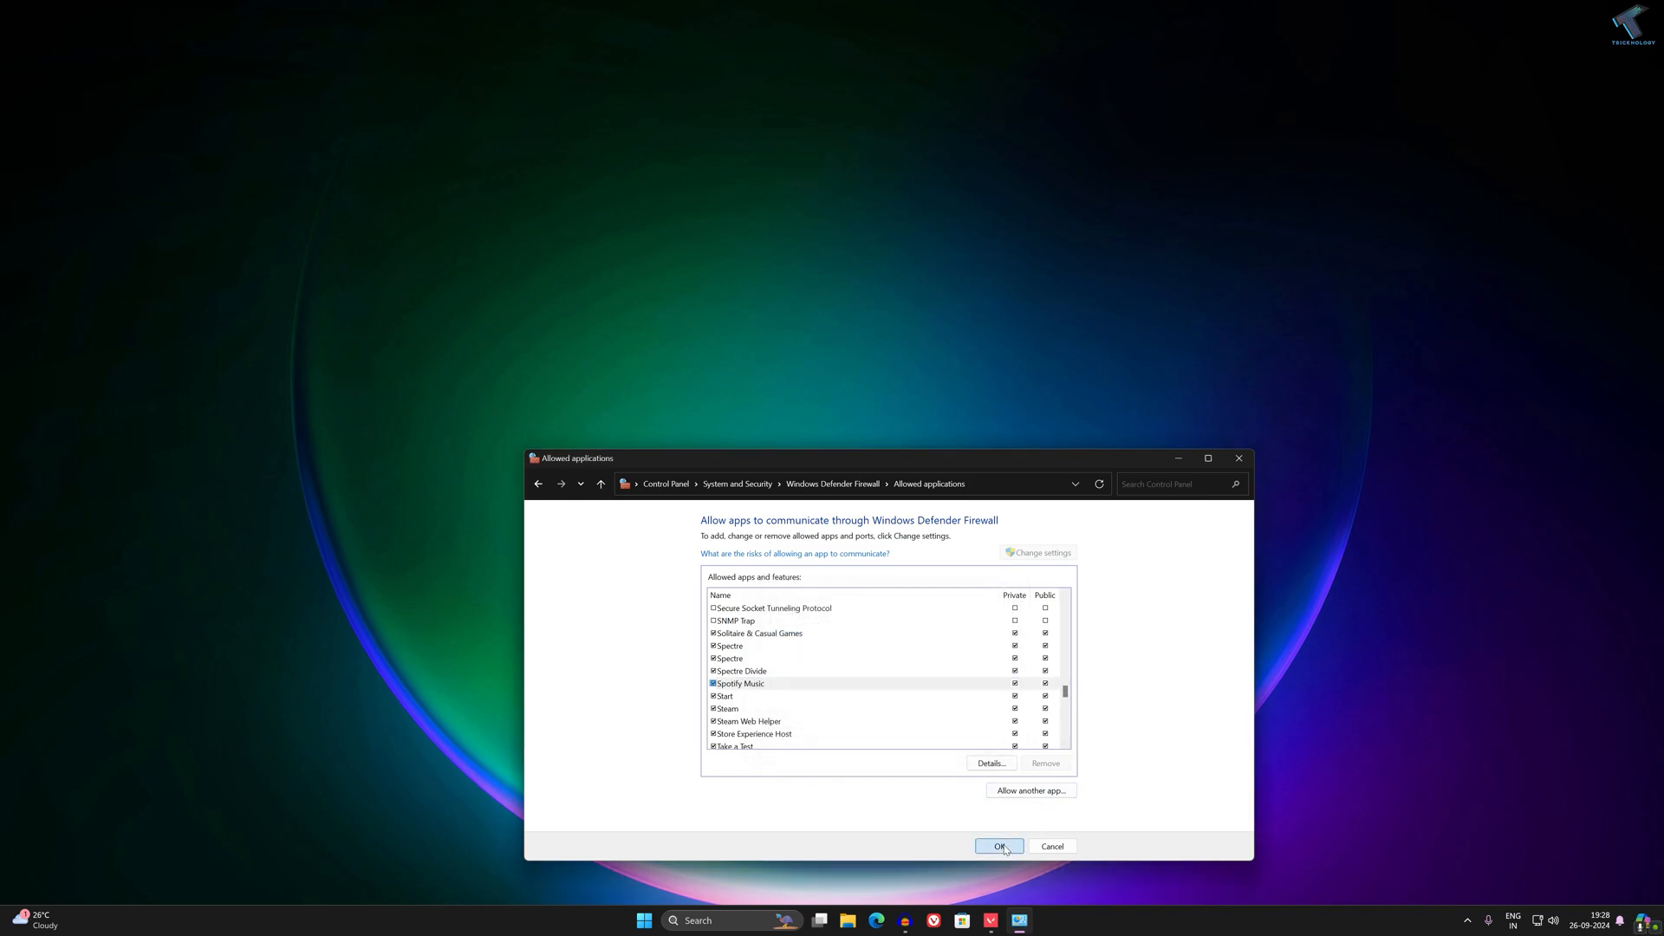
{"action": "left_click", "coordinate": [1000, 846]}
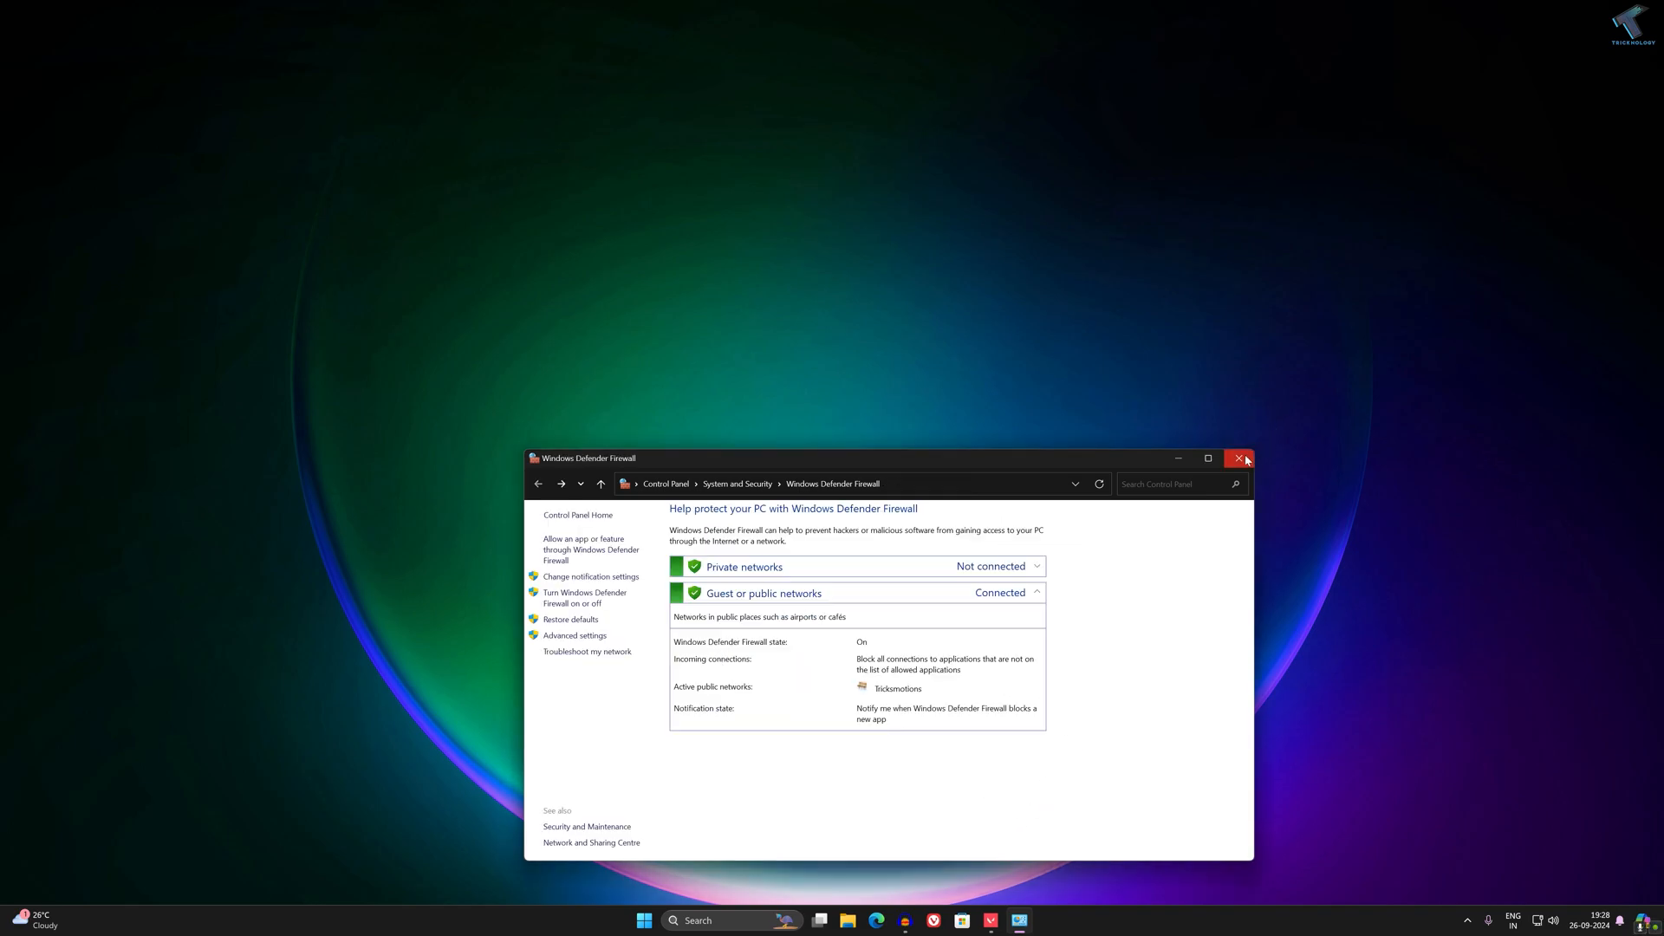
- Close the Windows Defender Firewall window
{"action": "left_click", "coordinate": [1236, 458]}
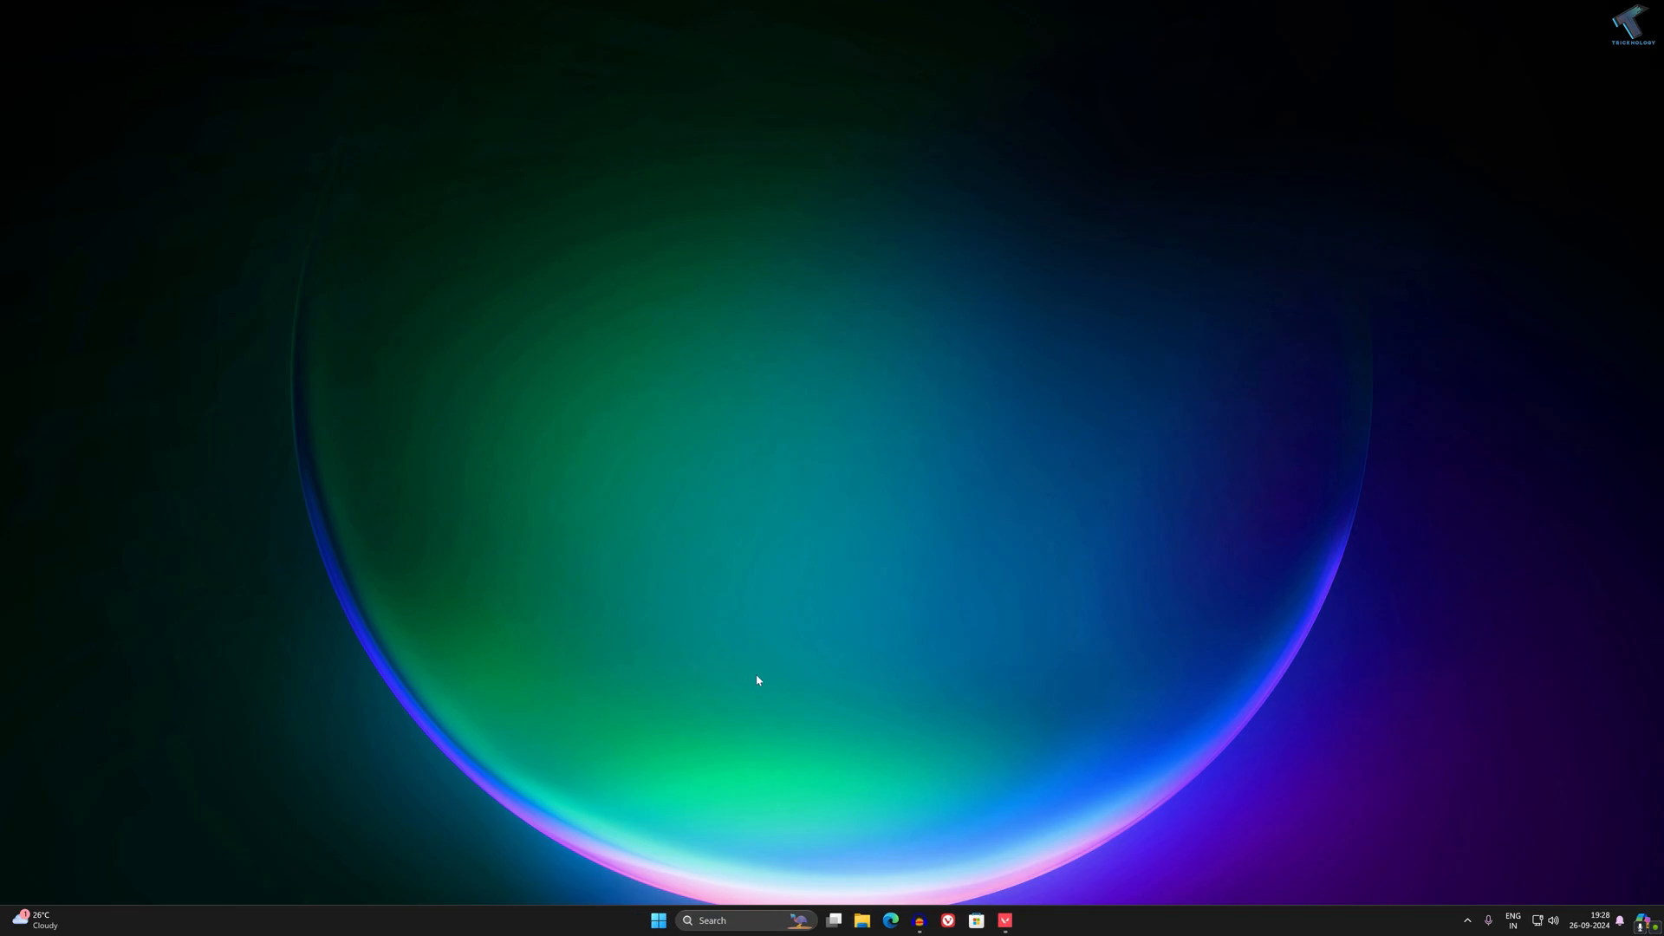
{"action": "mouse_move", "coordinate": [750, 685]}
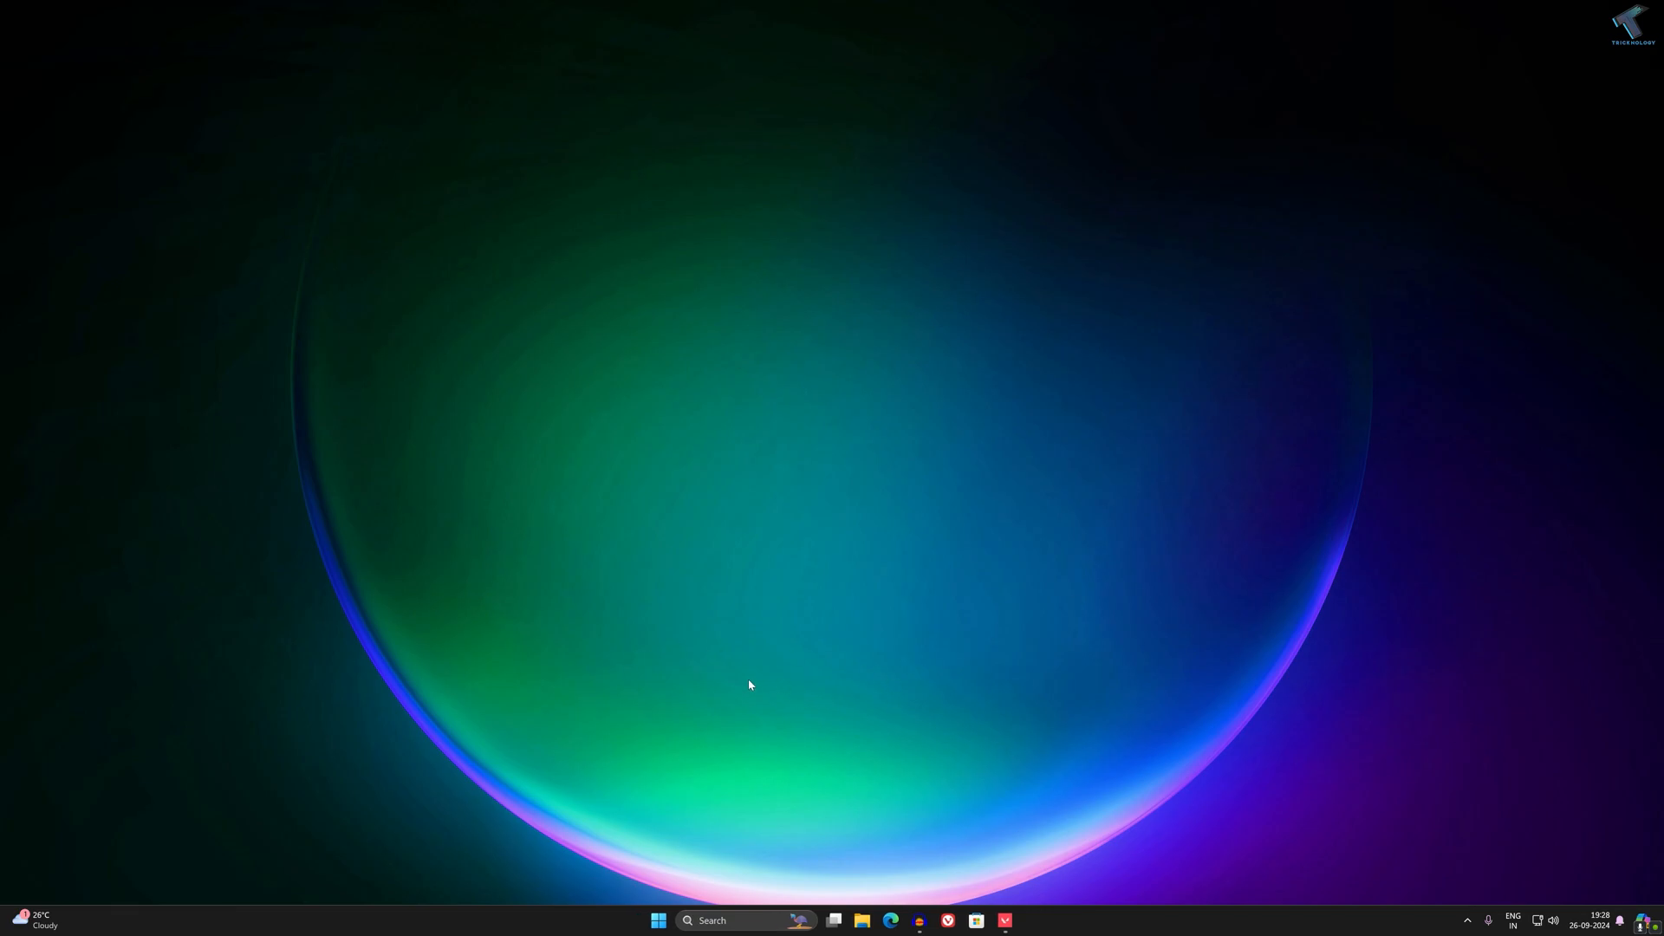
{"action": "mouse_move", "coordinate": [746, 686]}
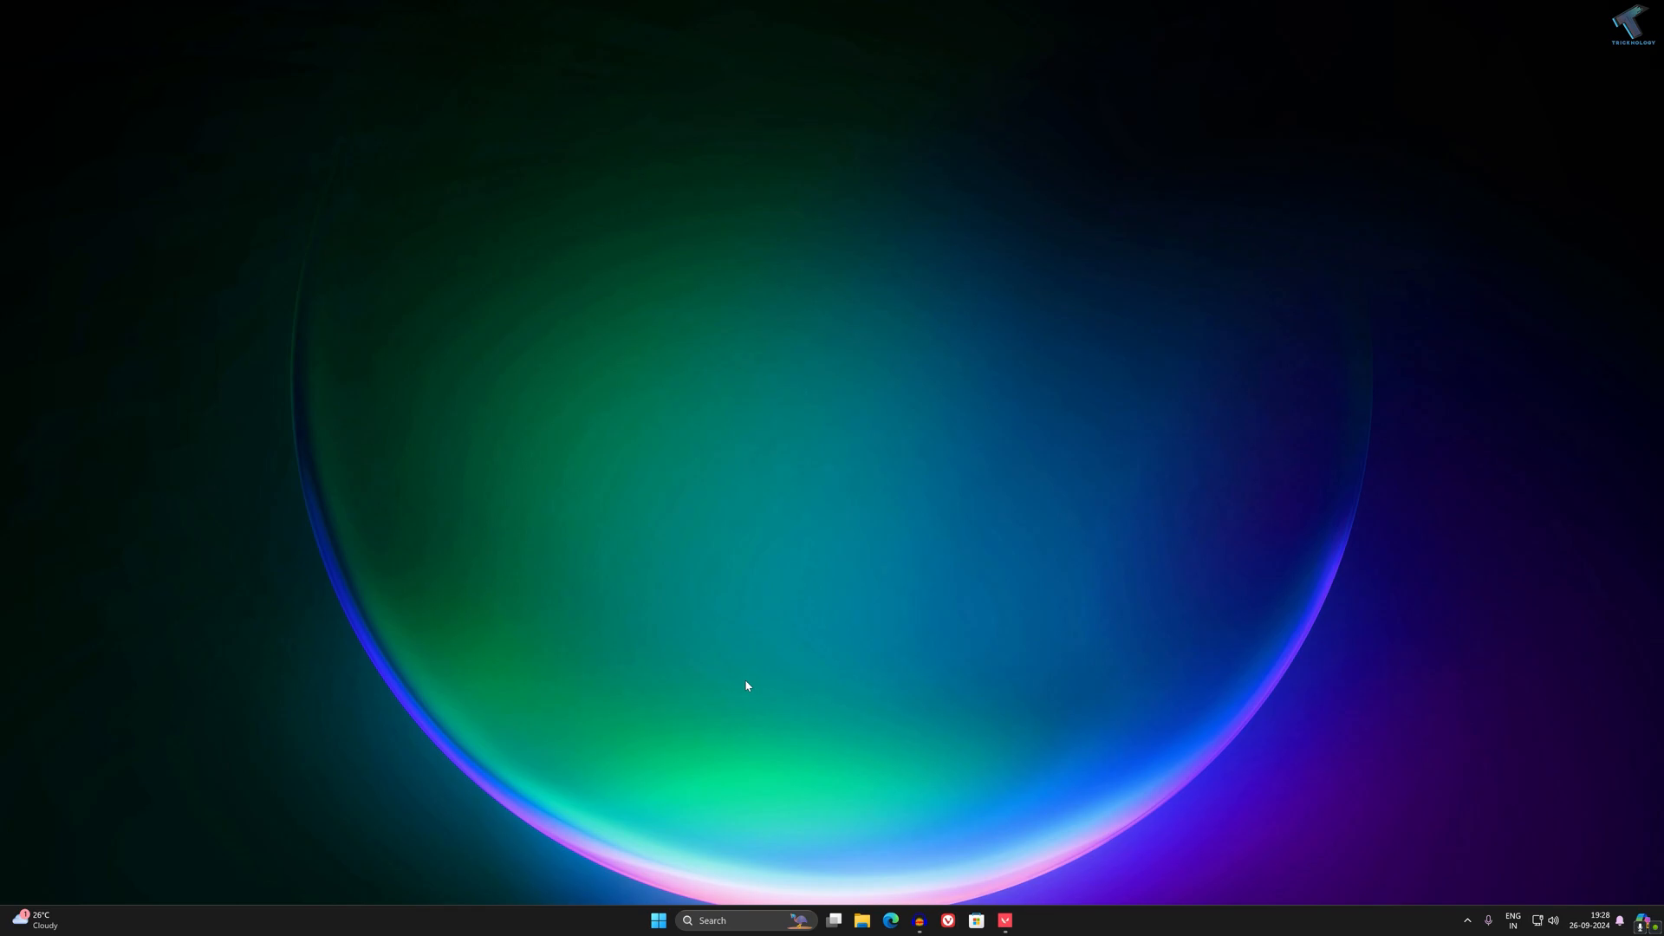
{"action": "mouse_move", "coordinate": [703, 793]}
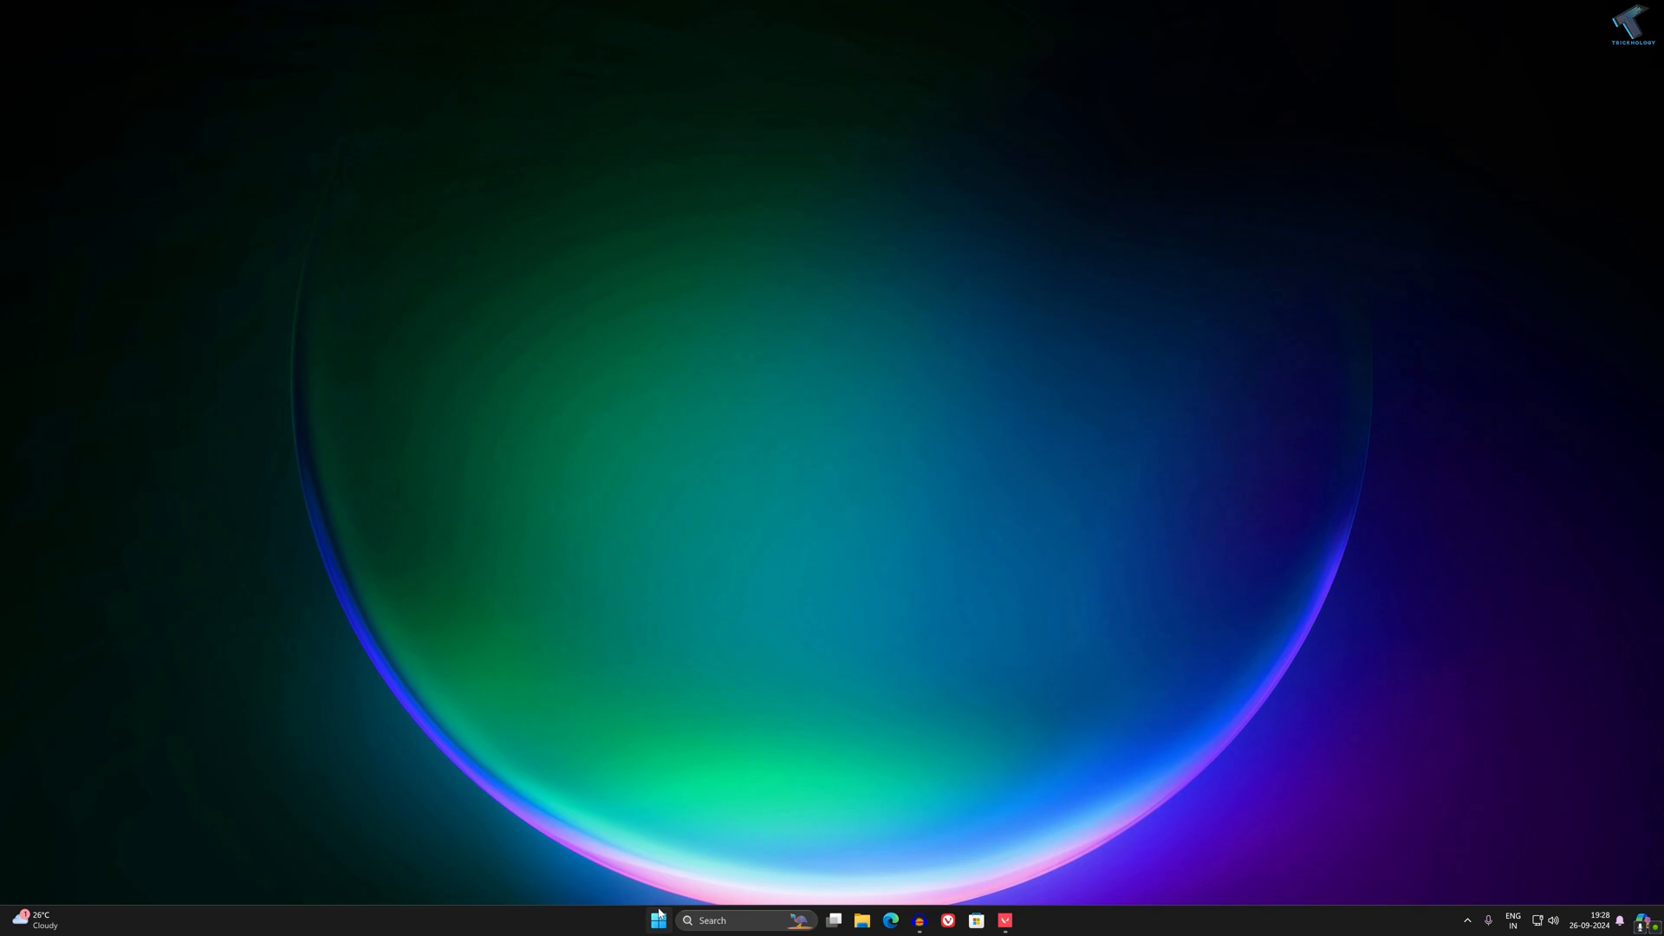
- Search 'spotify' in the Start menu and choose Uninstall for the Spotify app
{"action": "left_click", "coordinate": [656, 921]}
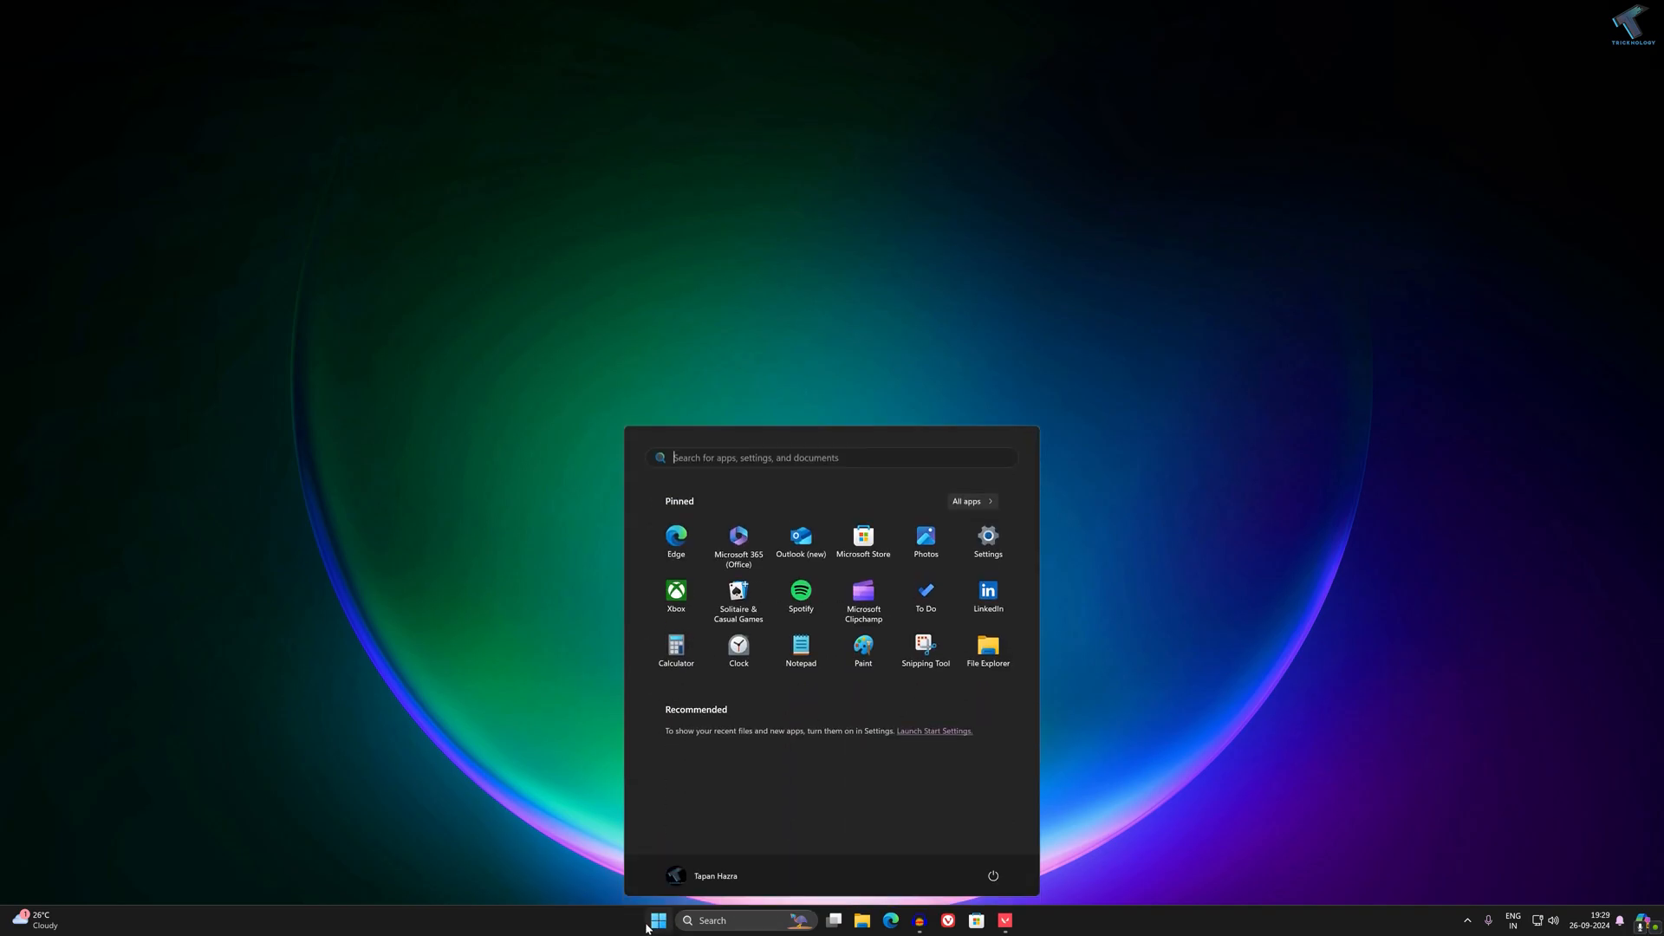
{"action": "type", "text": "spotify"}
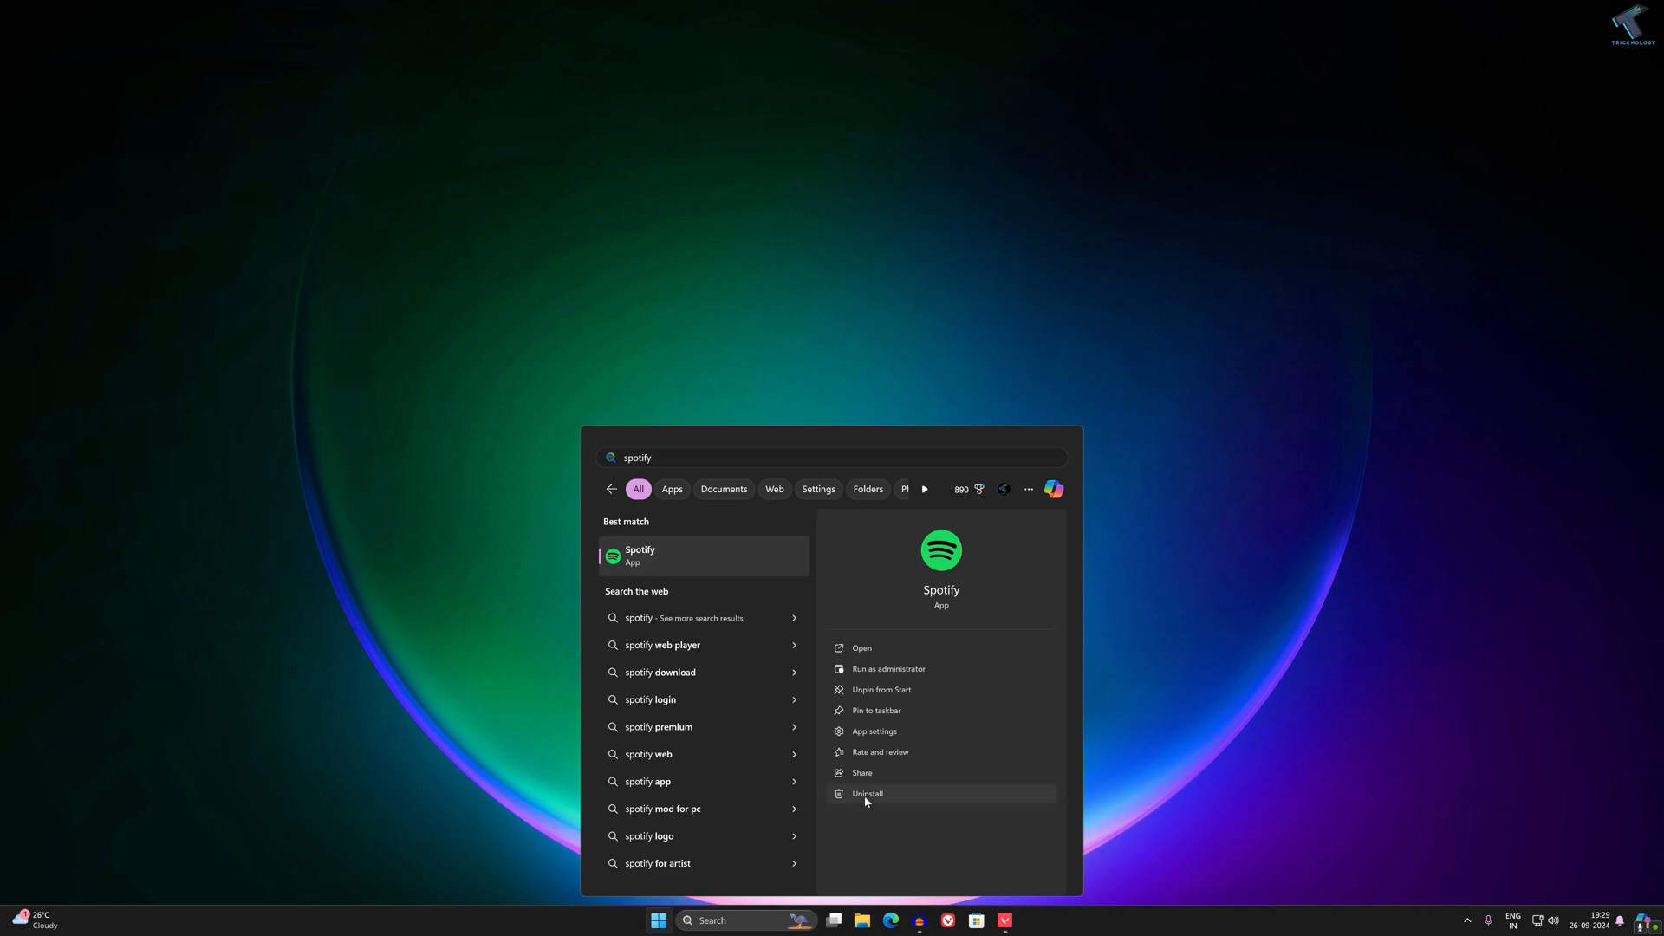
{"action": "left_click", "coordinate": [866, 793]}
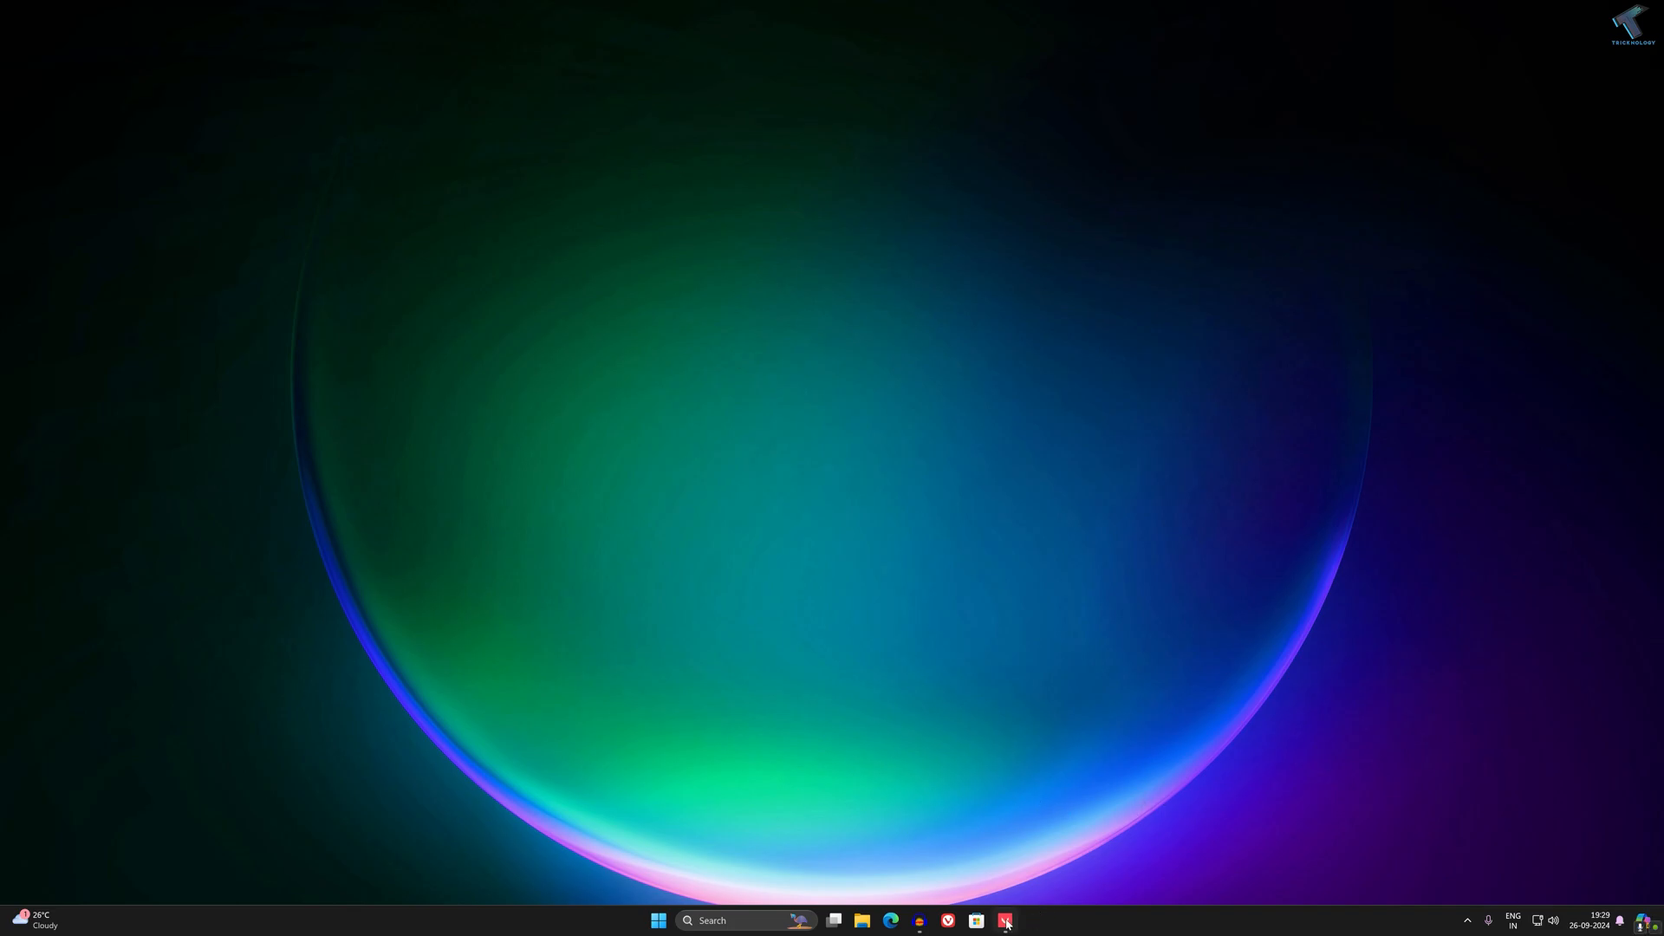
- Search 'spotify' in Microsoft Store, install Spotify - Music and Podcasts, and minimize the Store
{"action": "left_click", "coordinate": [974, 920]}
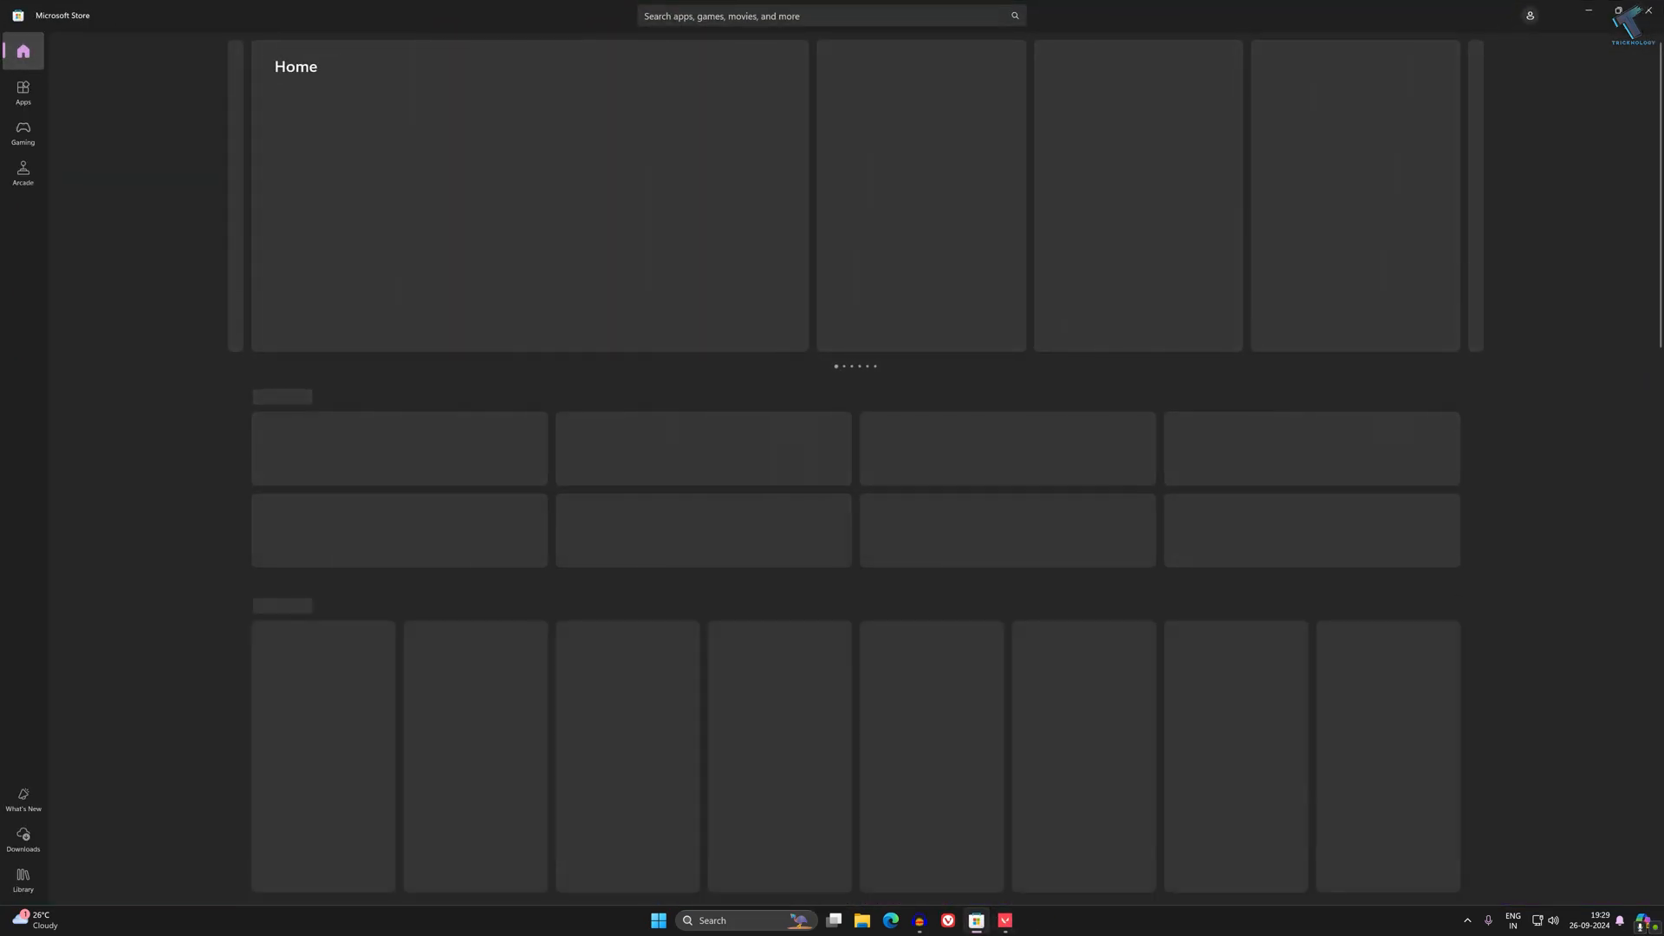
{"action": "type", "text": "spotify"}
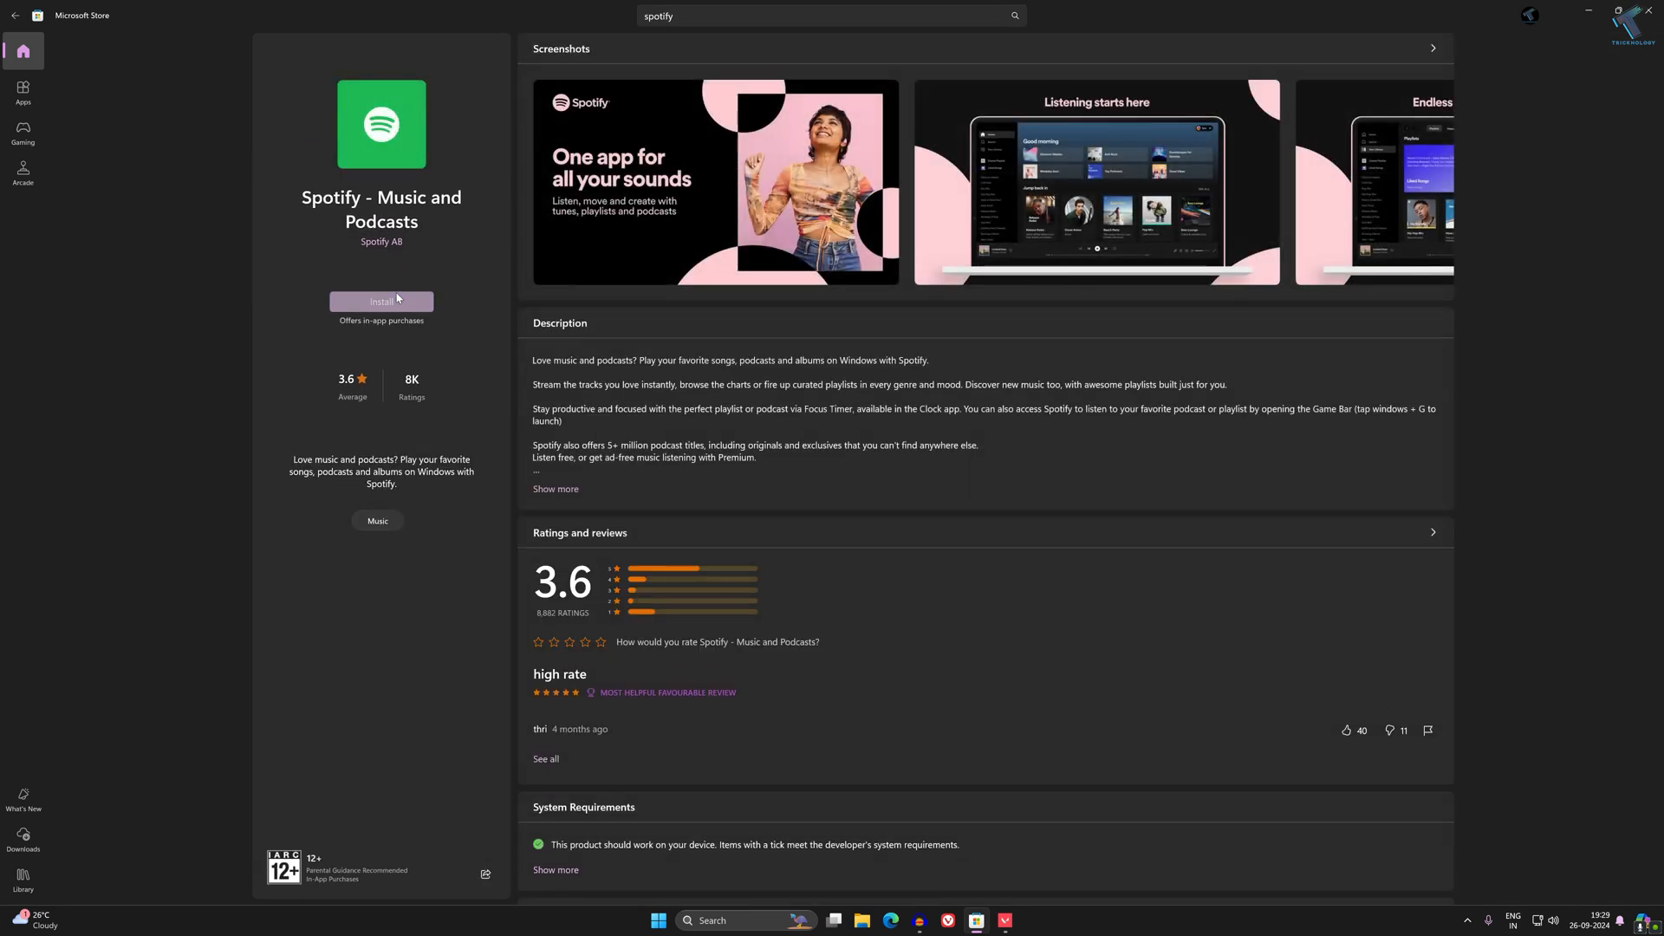
{"action": "left_click", "coordinate": [381, 301]}
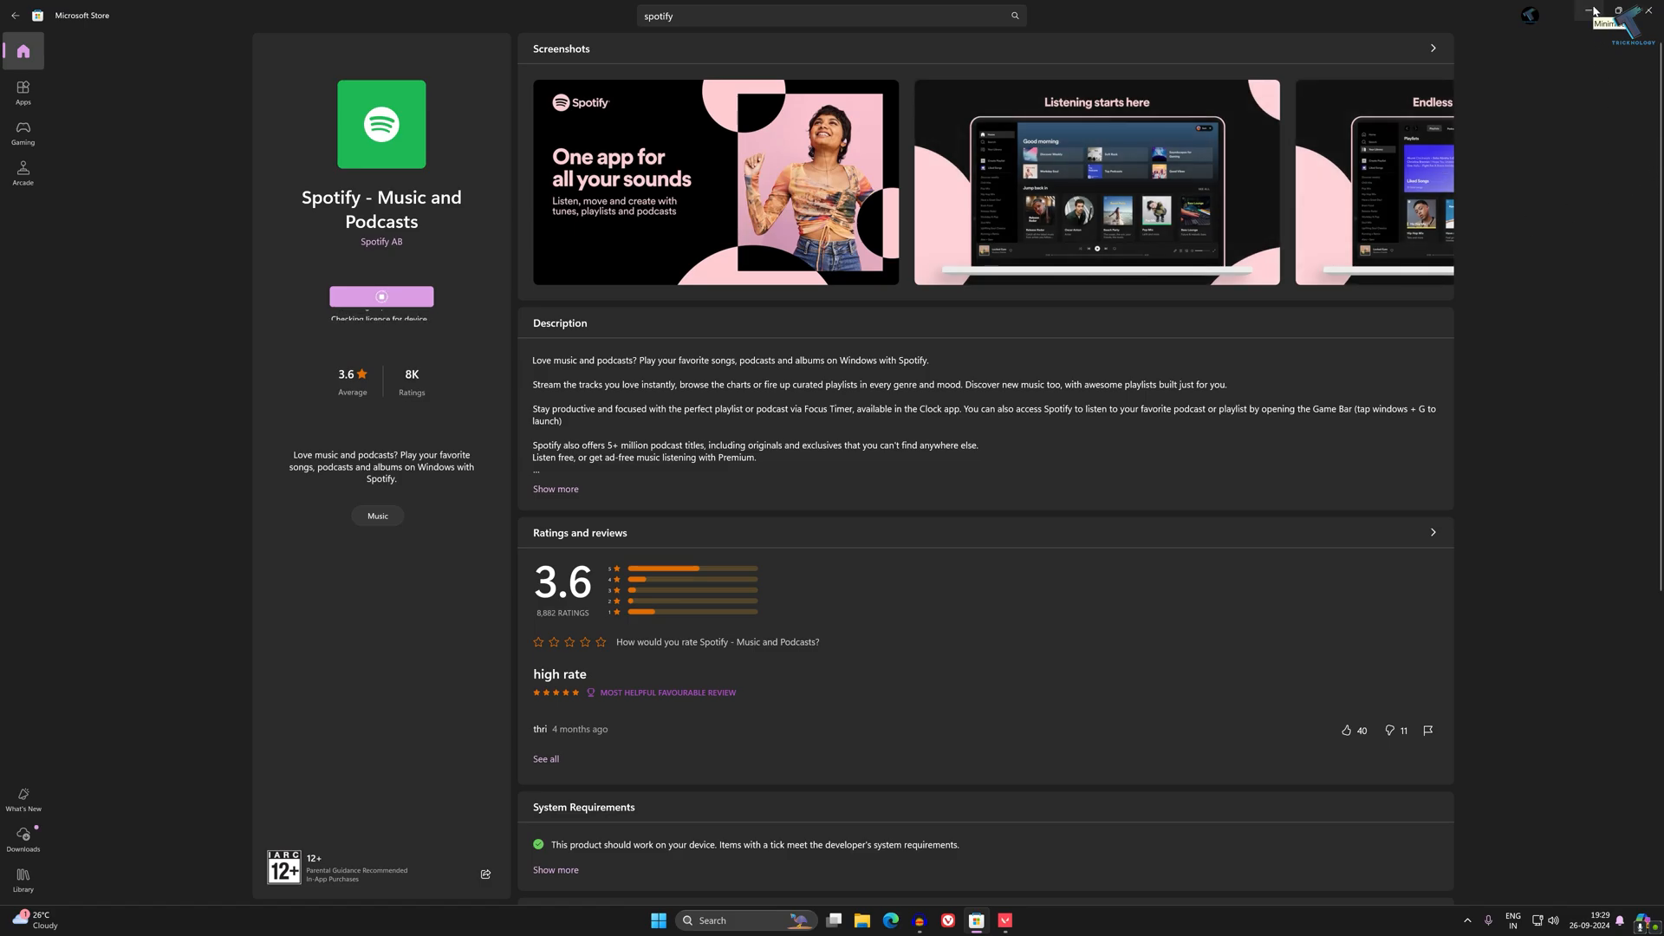
{"action": "left_click", "coordinate": [1588, 9]}
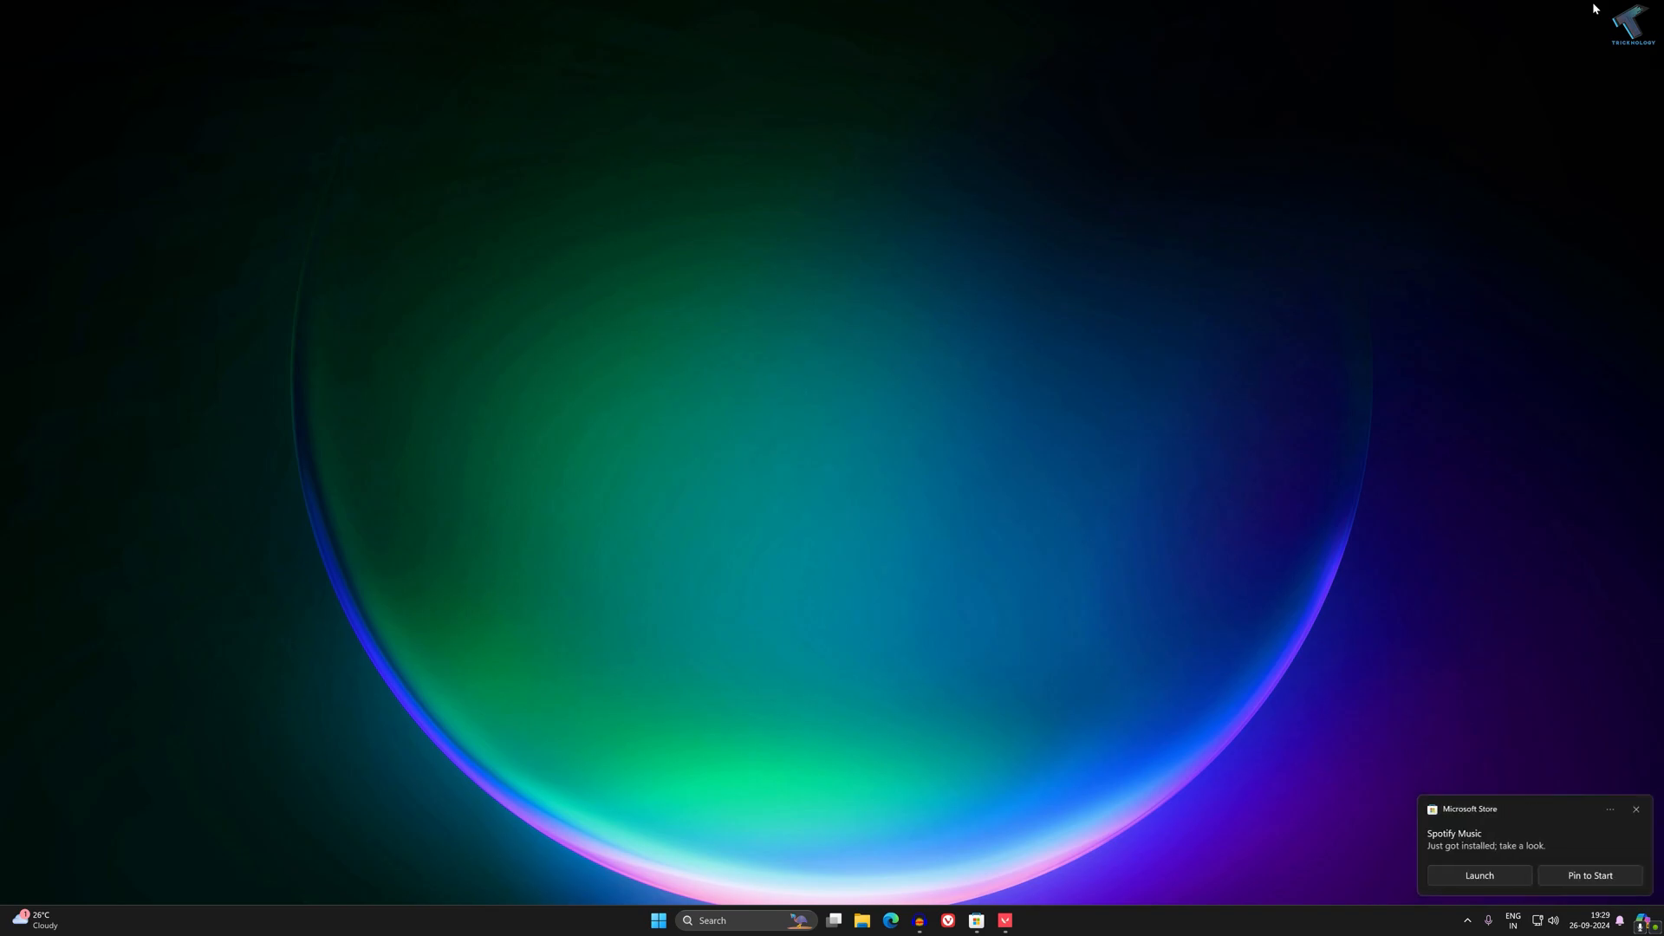
{"action": "mouse_move", "coordinate": [1441, 675]}
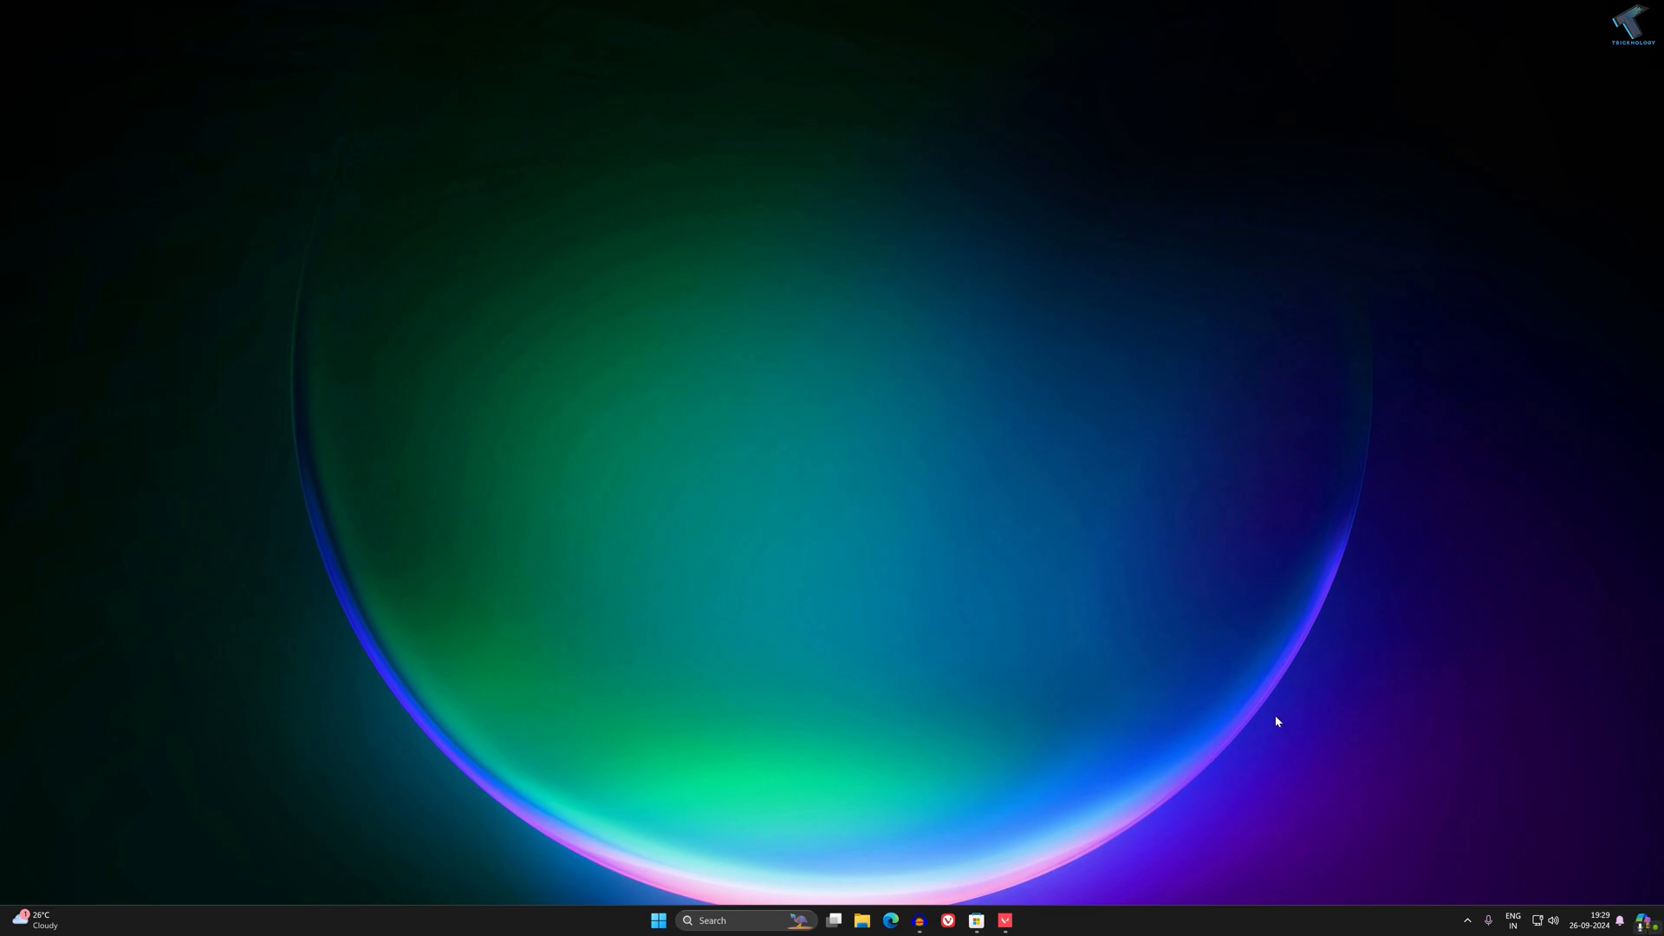
{"action": "mouse_move", "coordinate": [1272, 704]}
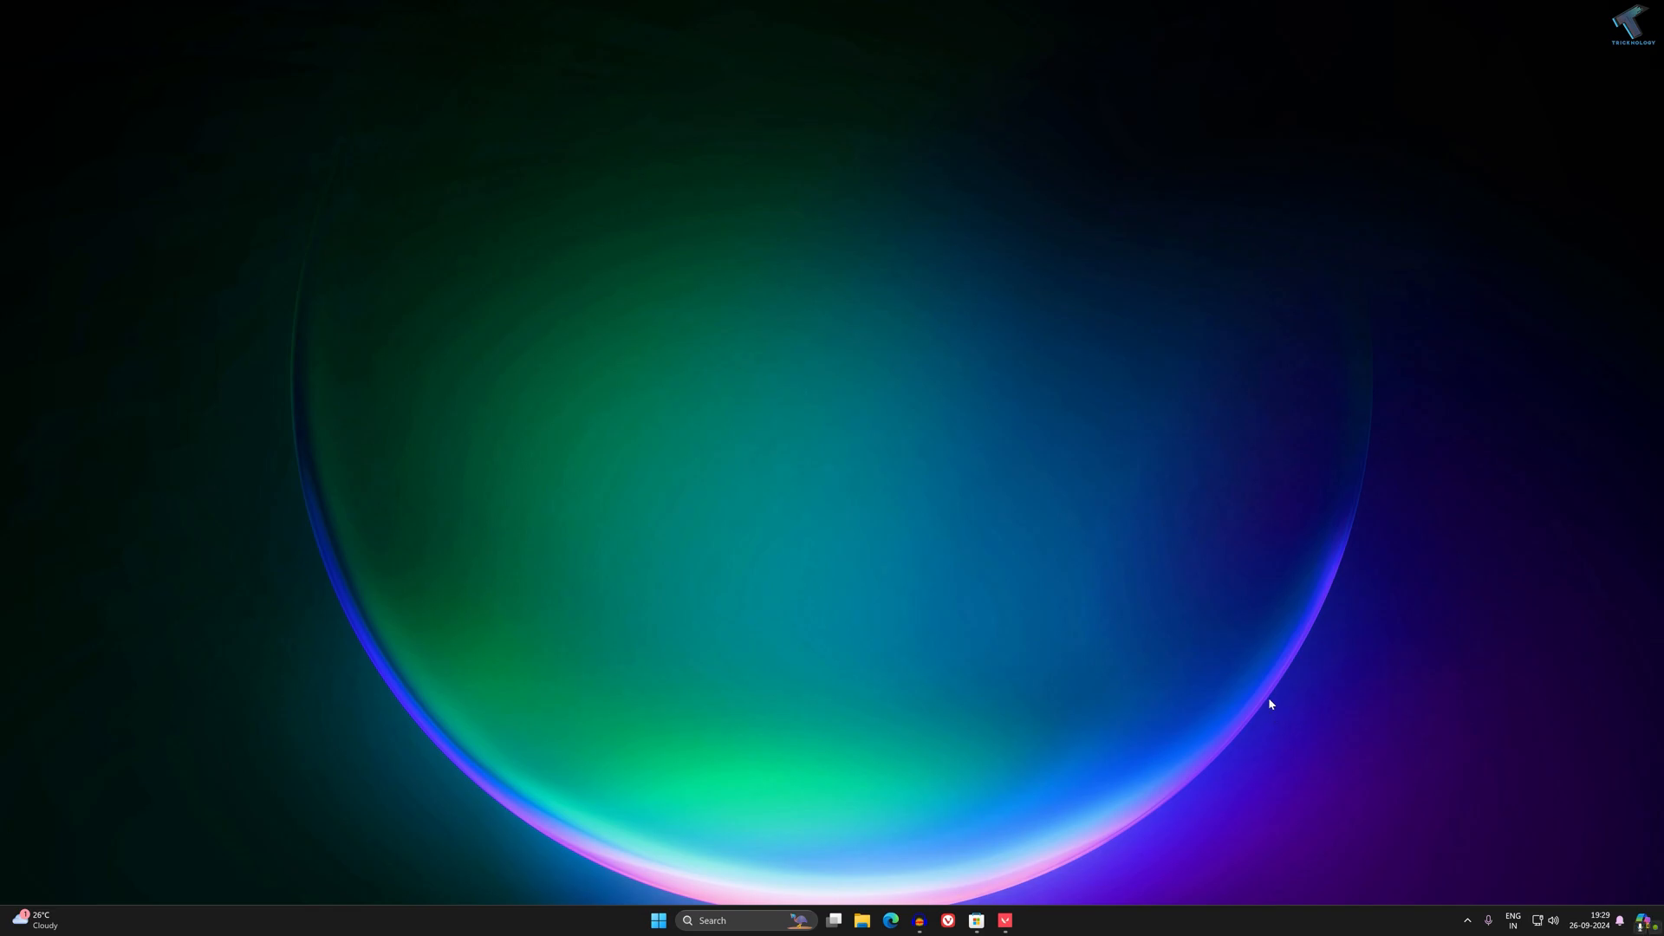